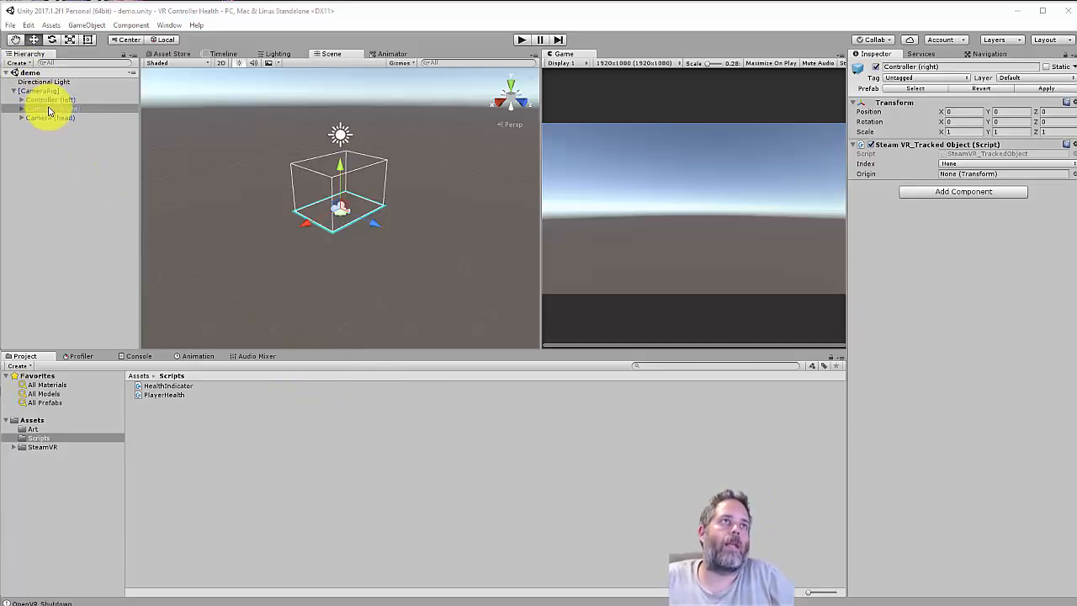
Add a SteamVR_TrackedController component to both Controller (left) and Controller (right).
click(51, 99)
text(track)
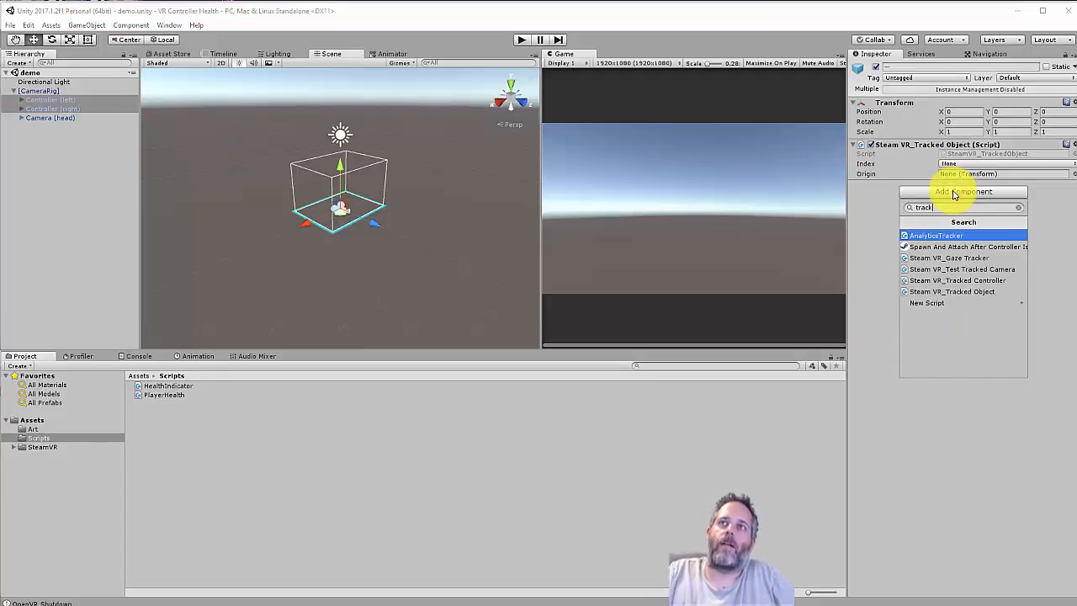
click(957, 280)
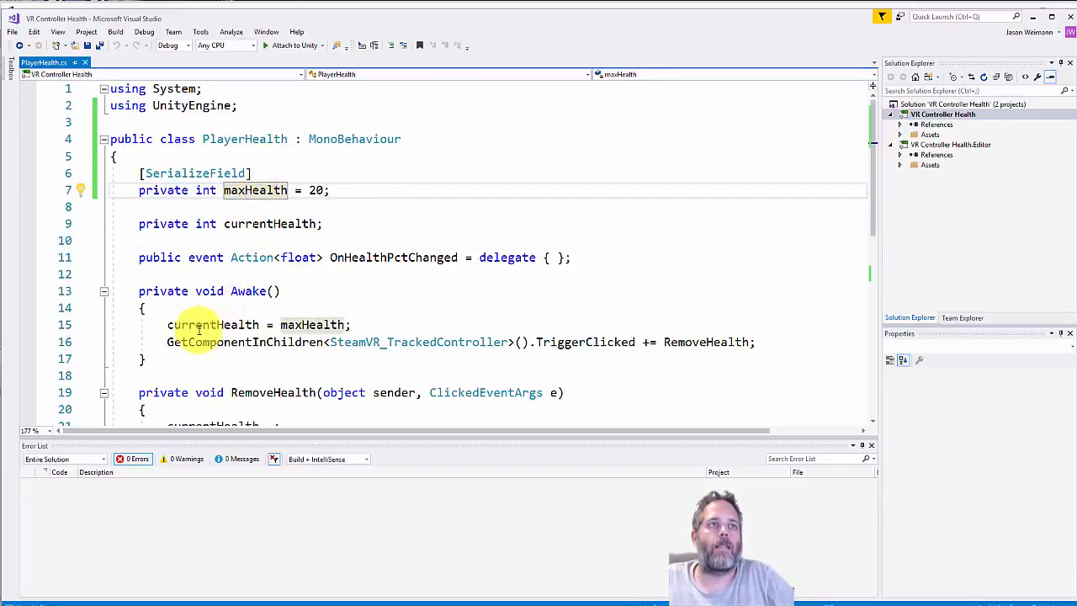
Scroll through PlayerHealth.cs in Visual Studio, then return to the Unity editor.
scroll(down, 3)
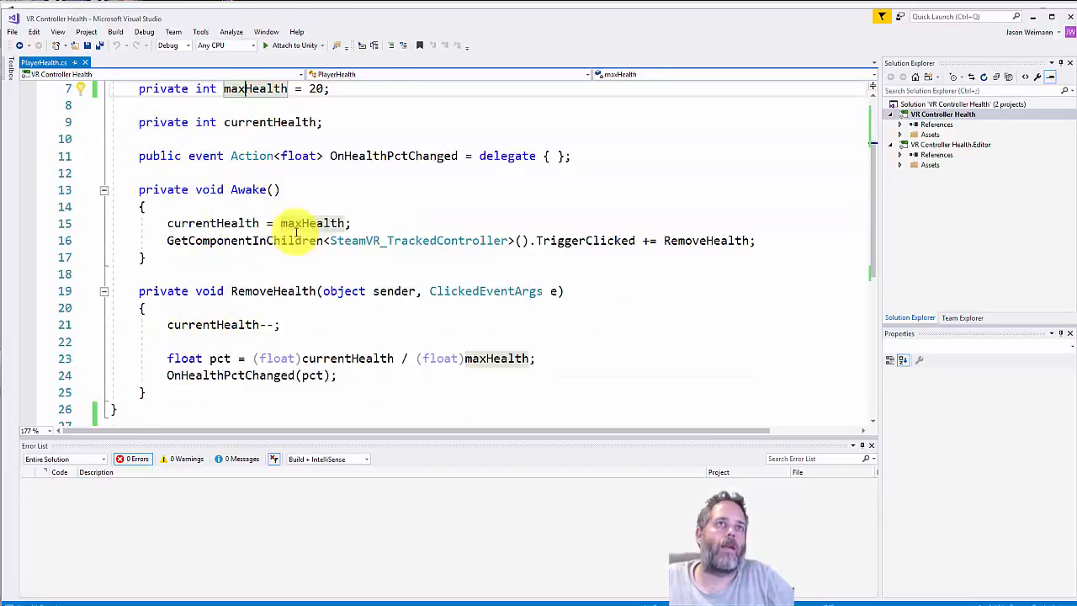
click(580, 240)
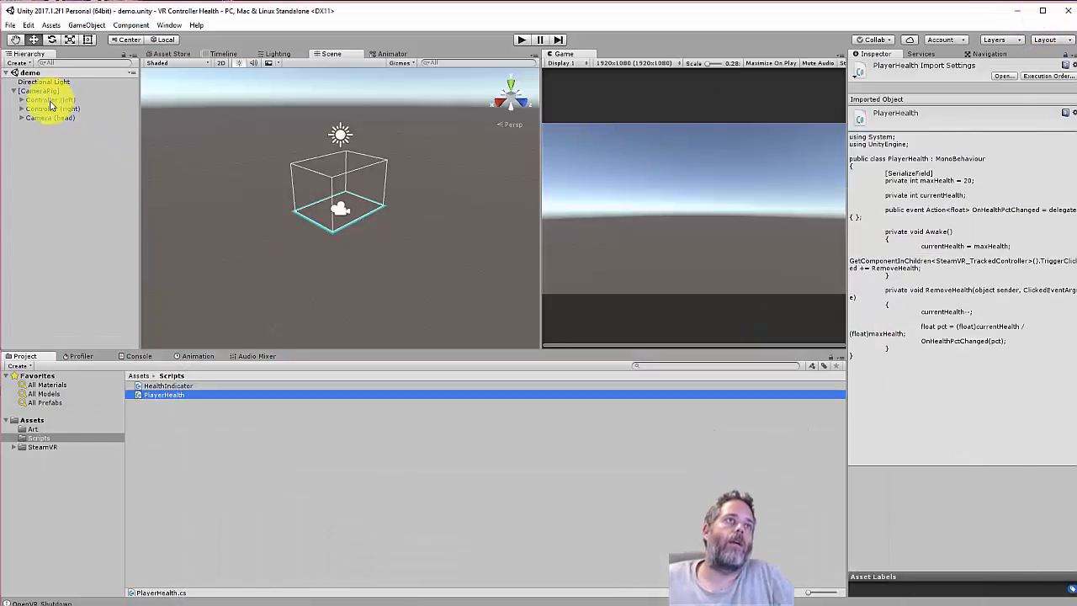
Enter Play mode and inspect the right controller model's trackpad part and its attach child.
click(51, 100)
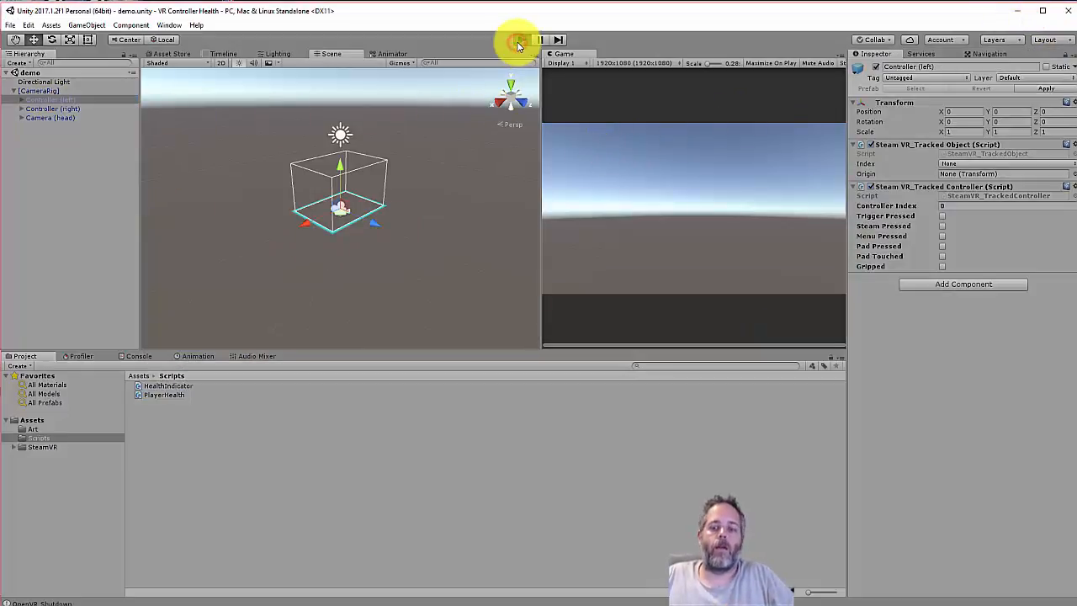
click(522, 39)
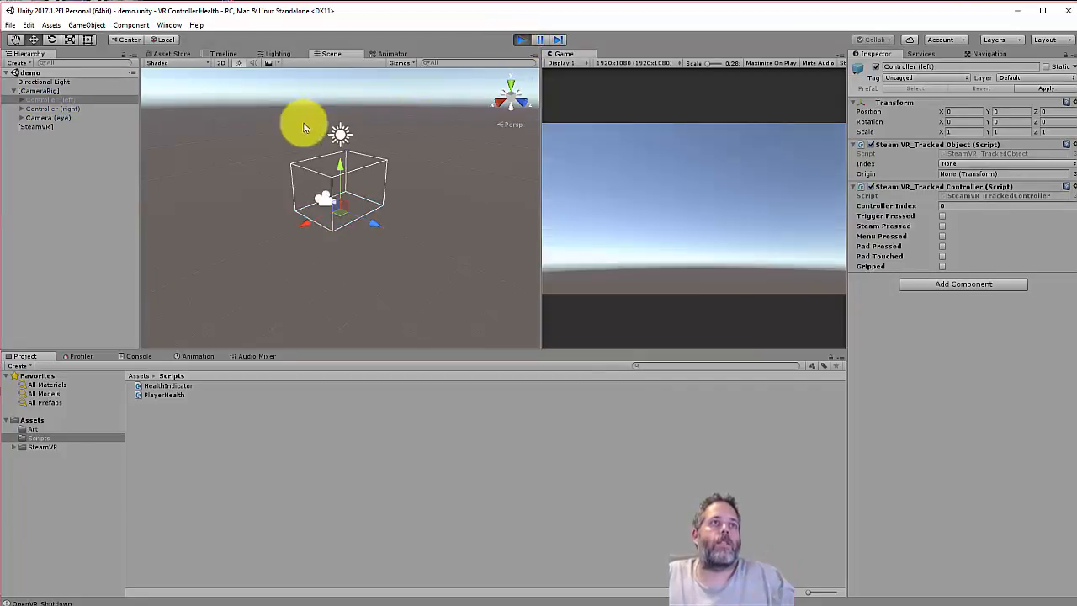
click(46, 117)
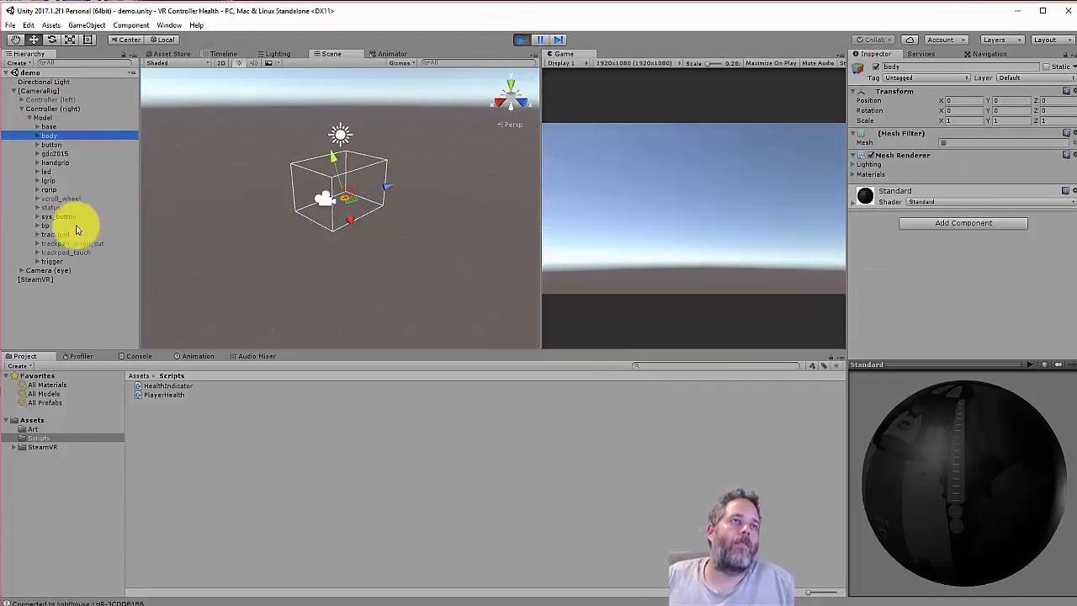
click(54, 234)
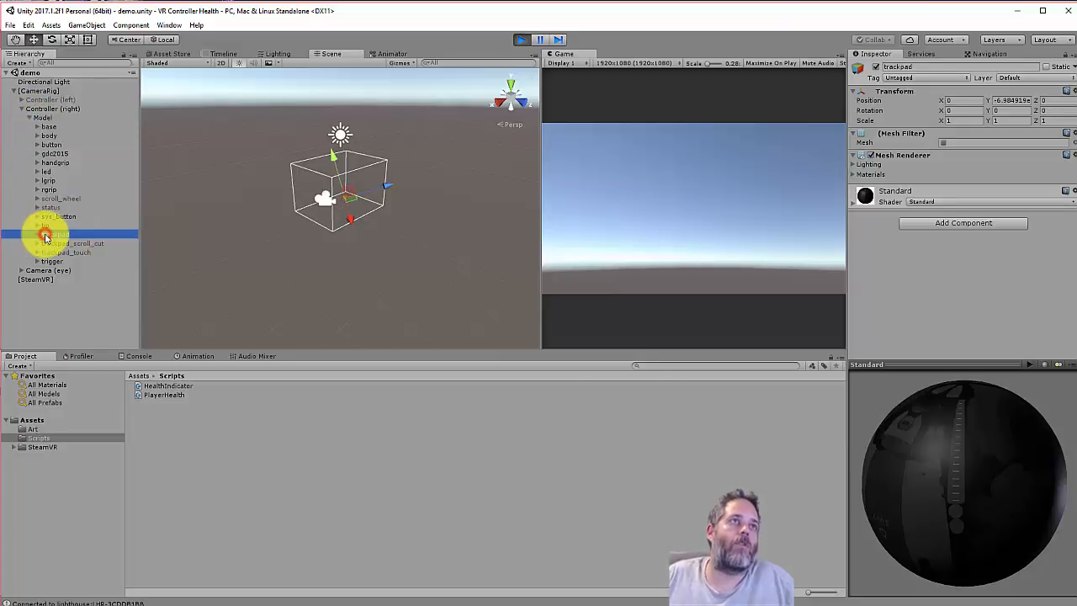
click(47, 234)
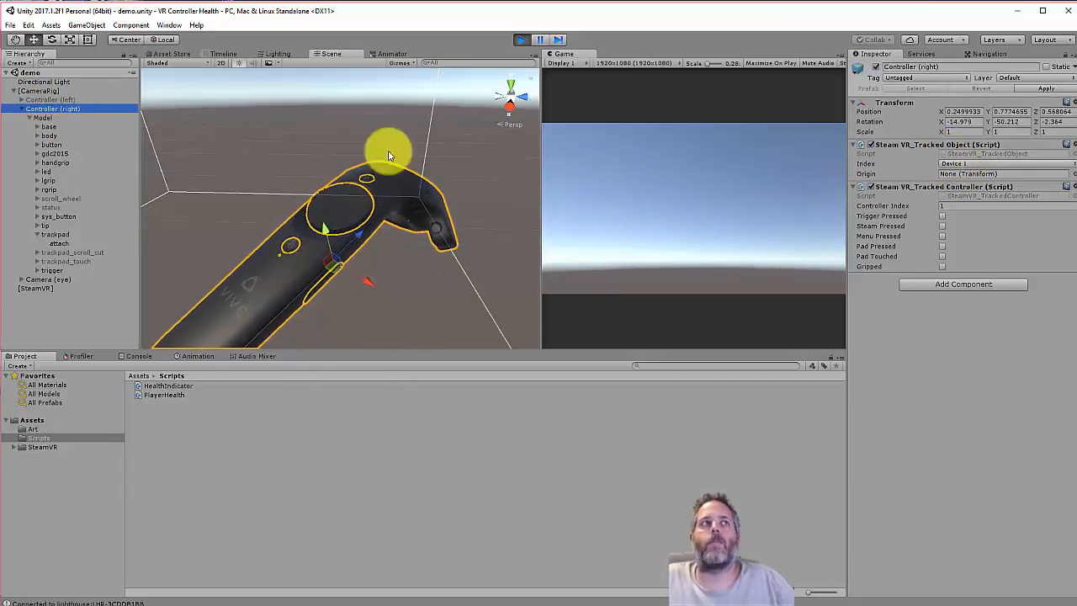
click(59, 234)
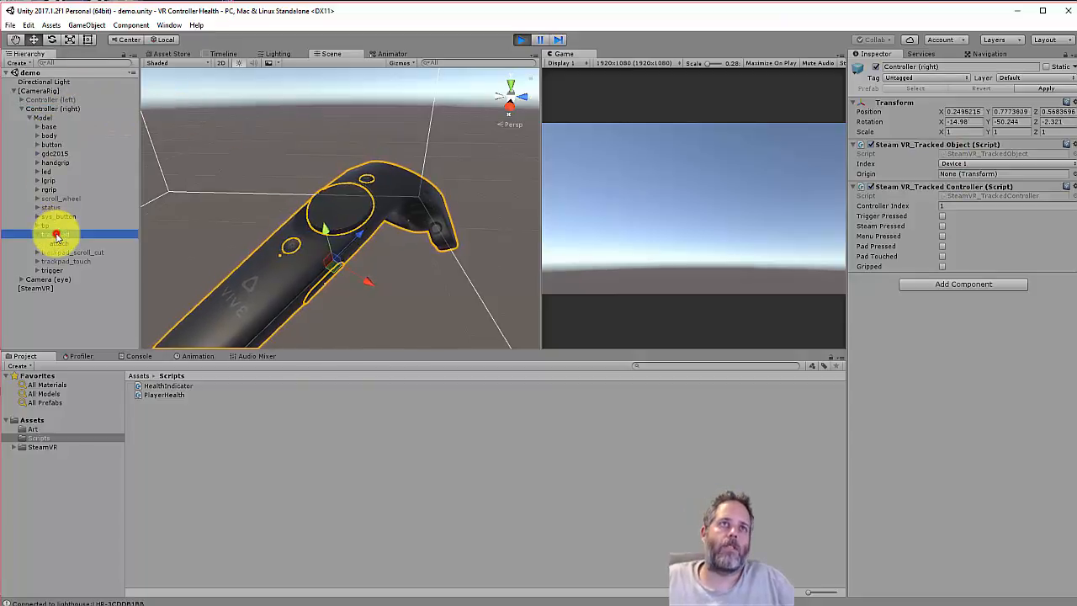
click(52, 233)
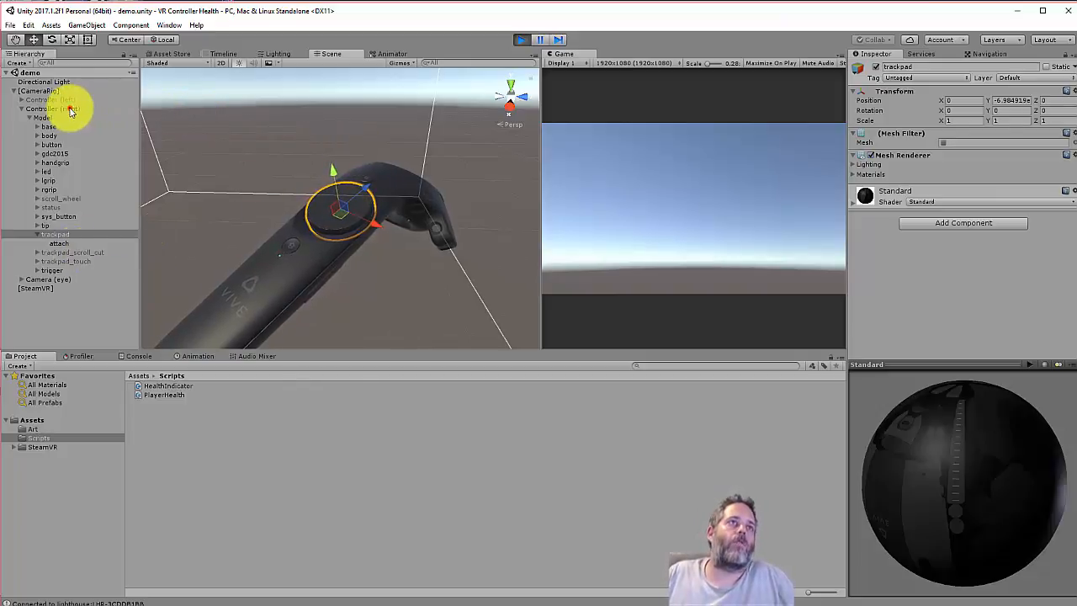
Add a cylinder under Controller (right), flatten it onto the trackpad, then exit Play mode.
right_click(51, 108)
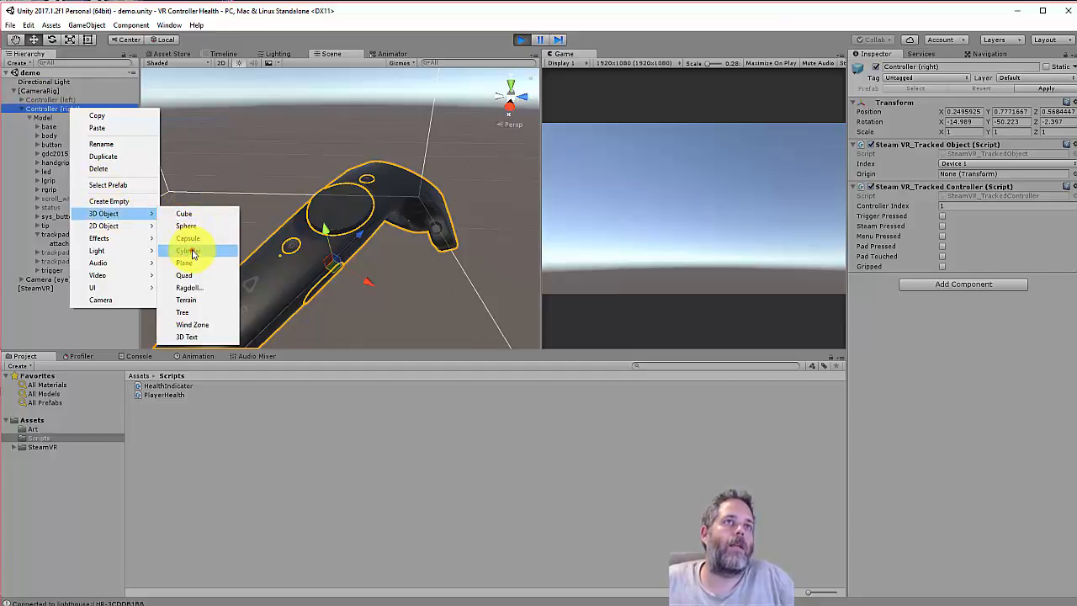
click(189, 250)
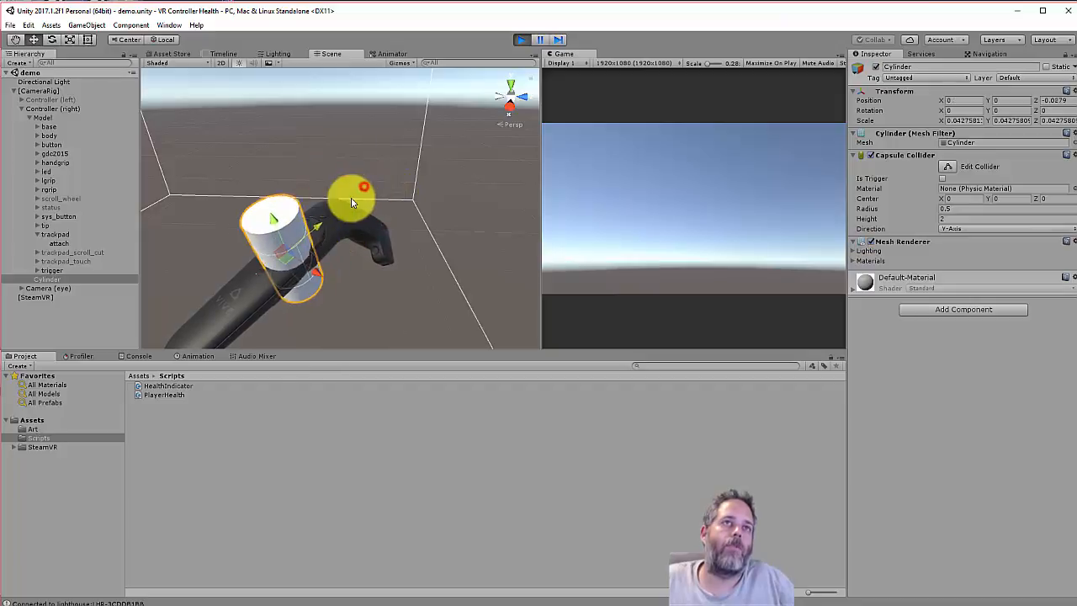
drag(362, 186, 337, 206)
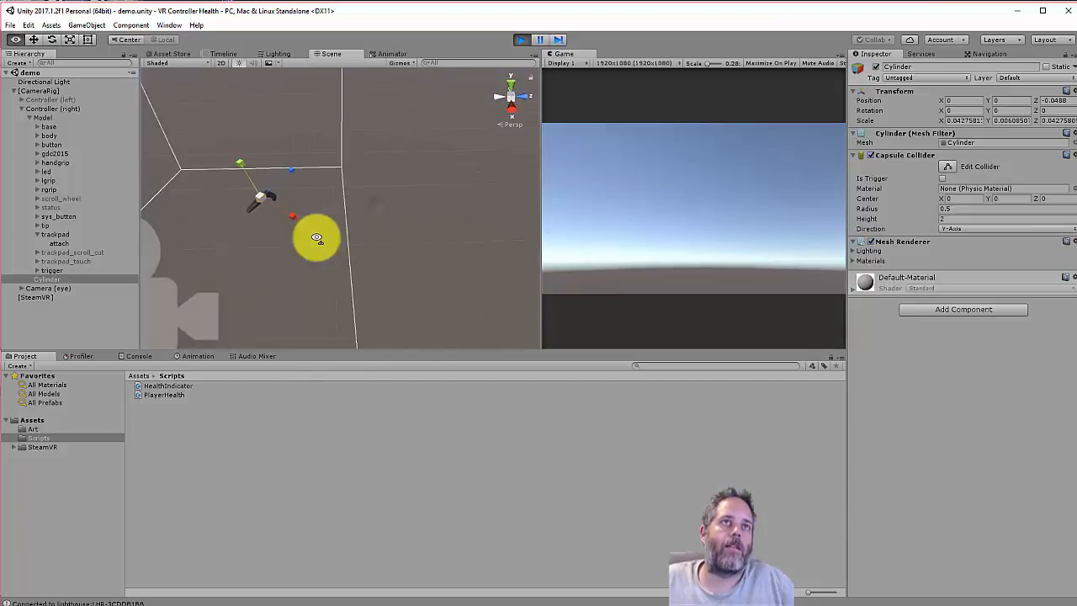
drag(337, 235, 336, 202)
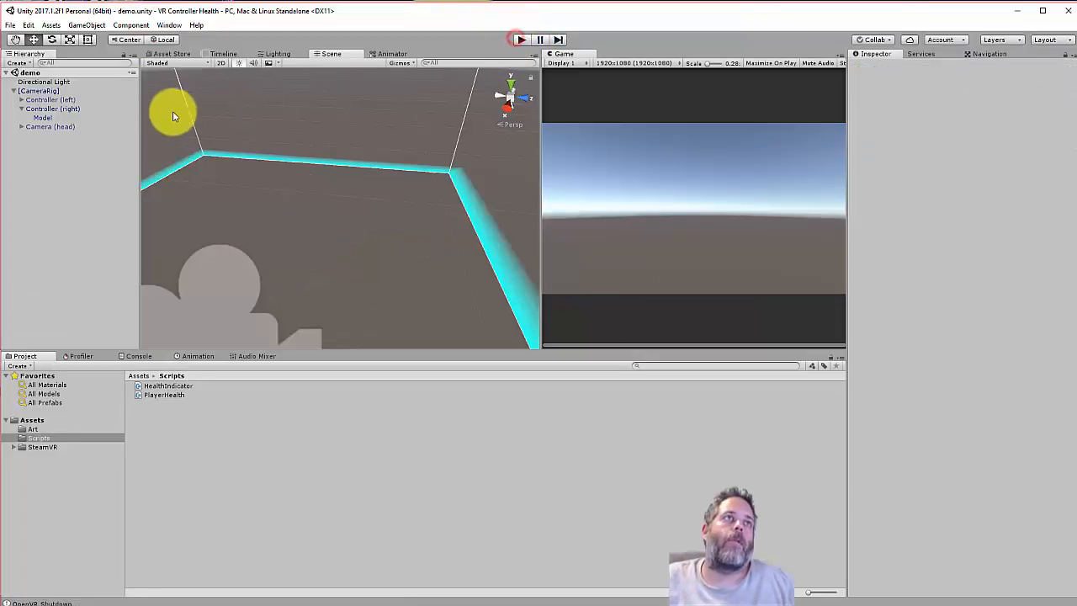
Create a flattened HealthIndicator cylinder under Controller (right) and open its HealthIndicator script.
right_click(53, 108)
text(HealthIndicator)
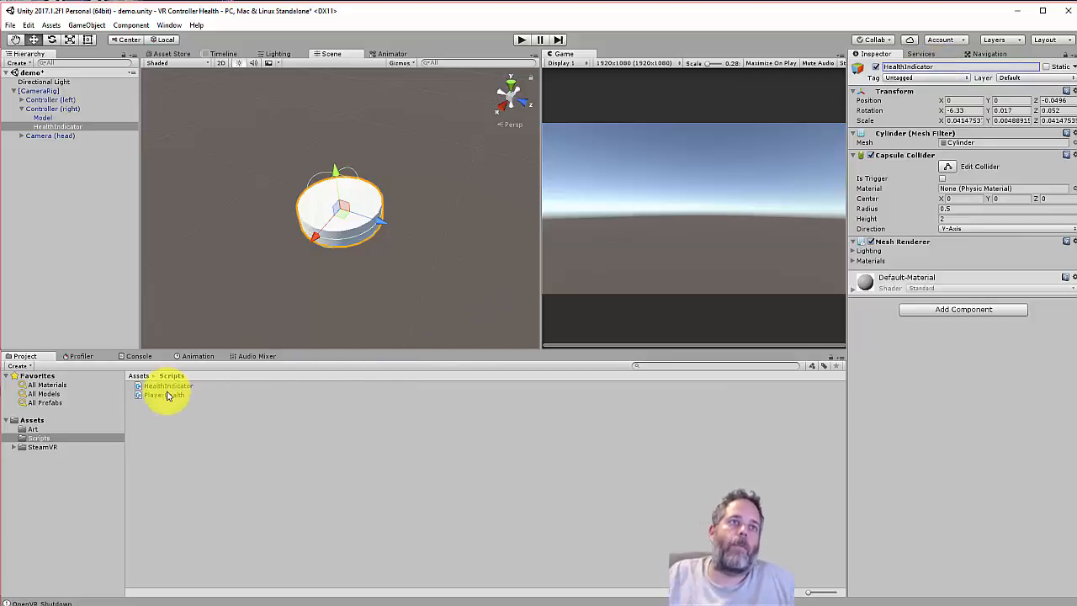
click(168, 385)
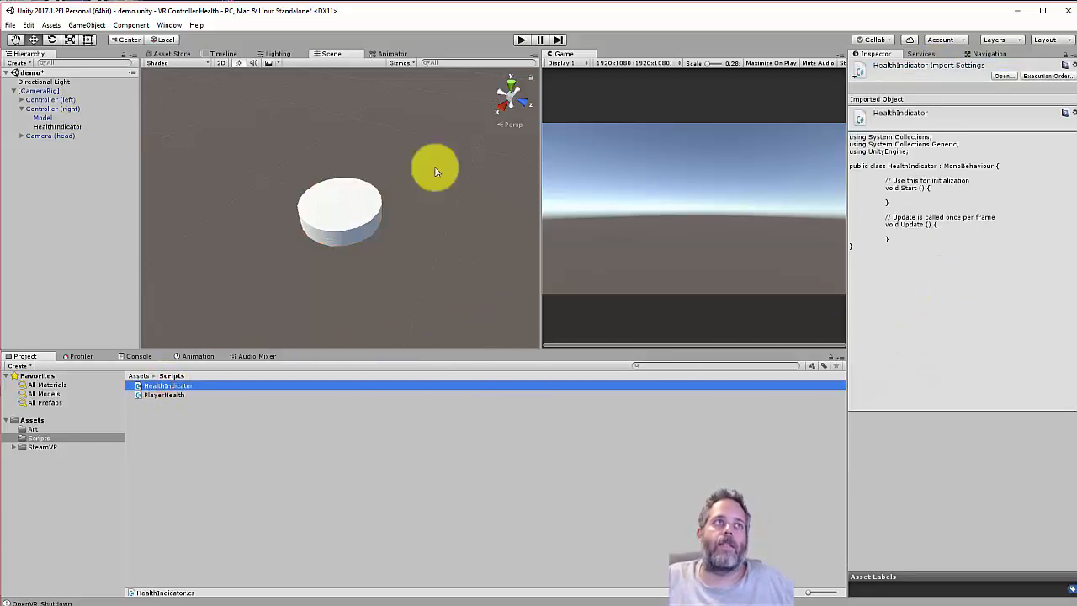
click(57, 127)
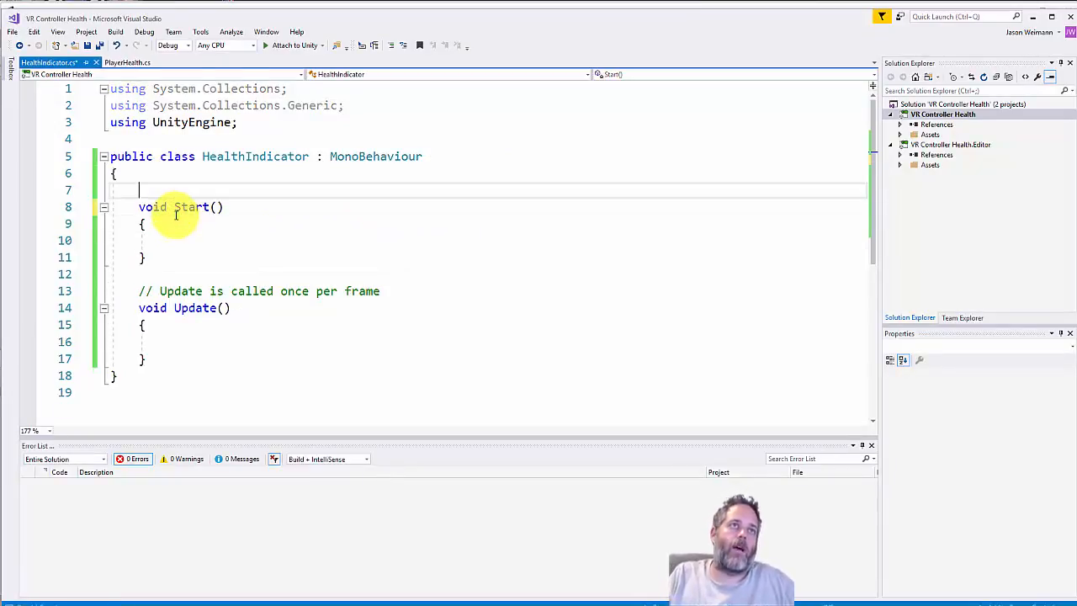
In Start, subscribe to FindObjectOfType<PlayerHealth>().OnHealthPctChanged.
text(private)
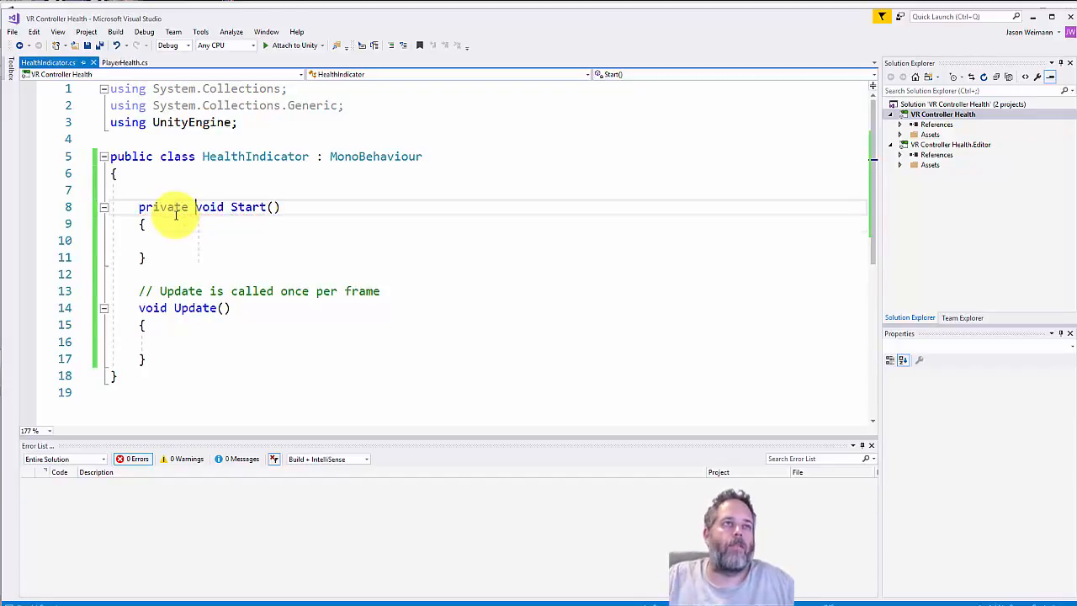
text(FindObjectOfType<PlayerHealth>)
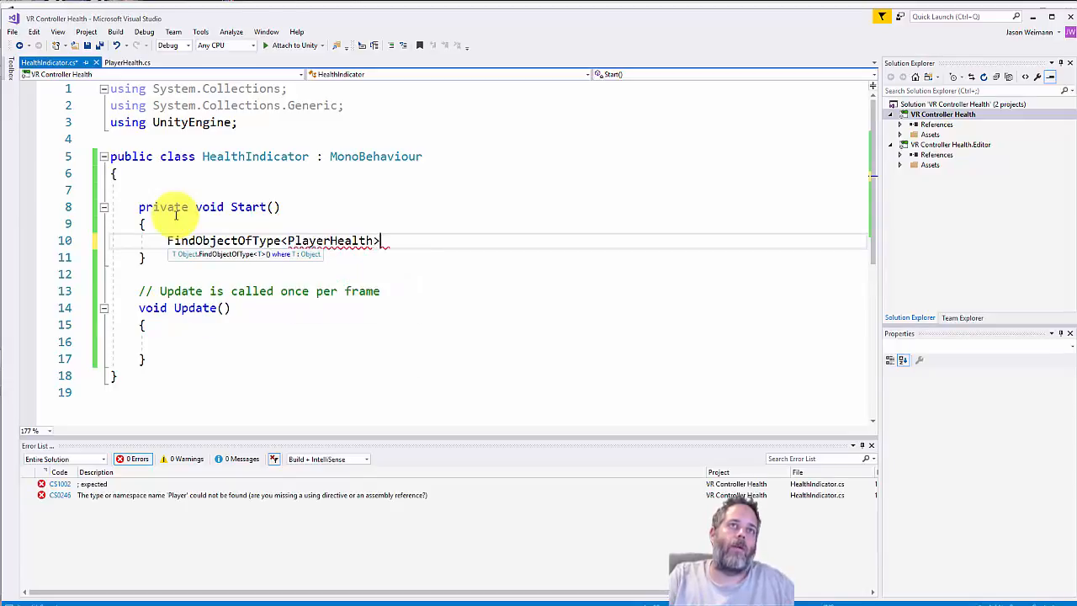
text(().OnHealthPctChanged += HealthIndicator_OnHealthPctChanged;)
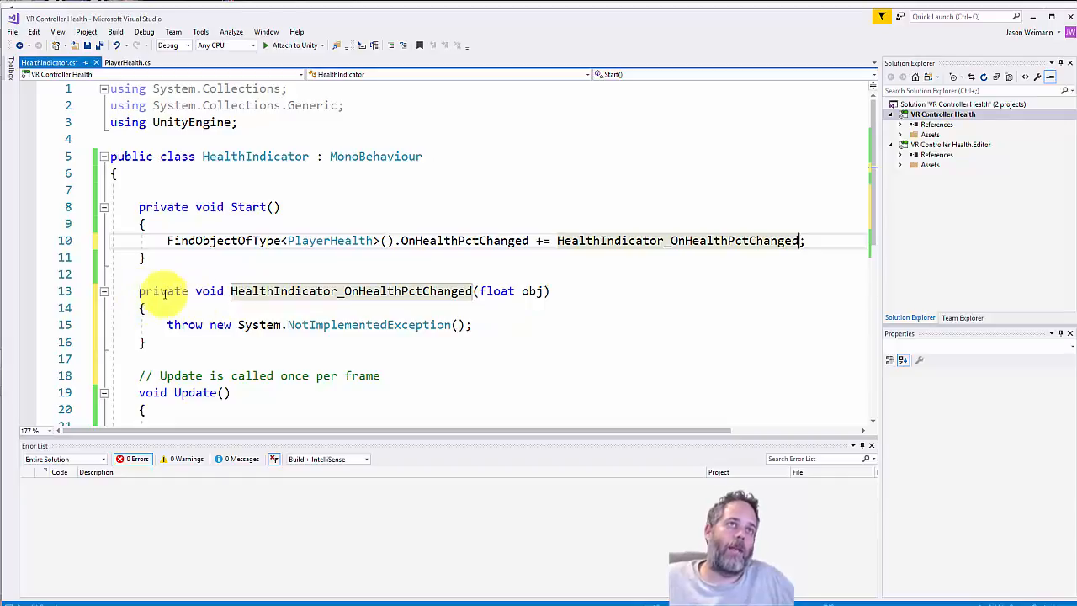
mouse_move(328, 291)
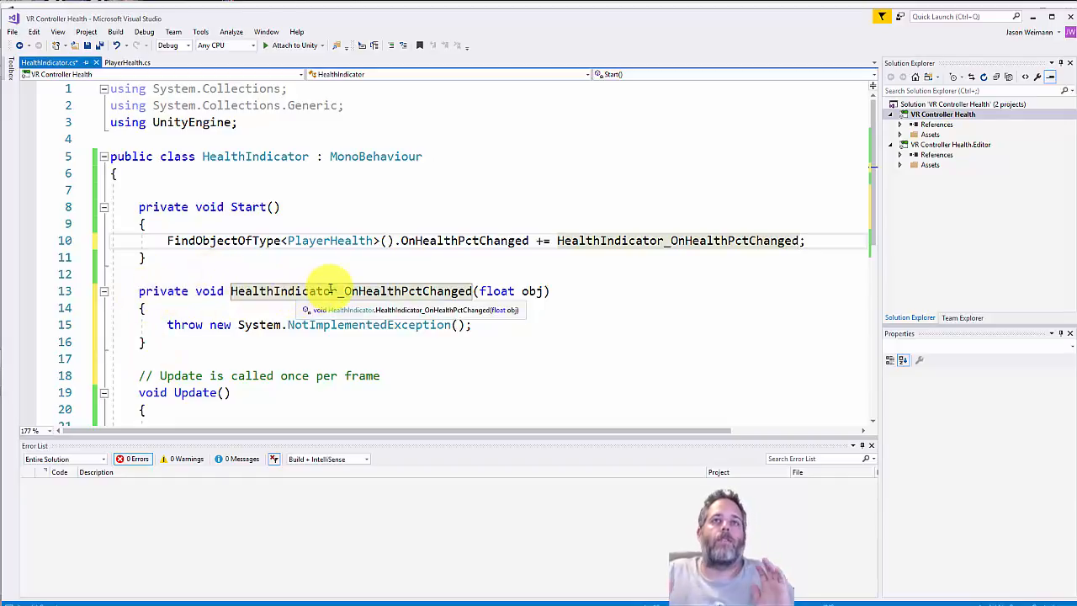
mouse_move(590, 225)
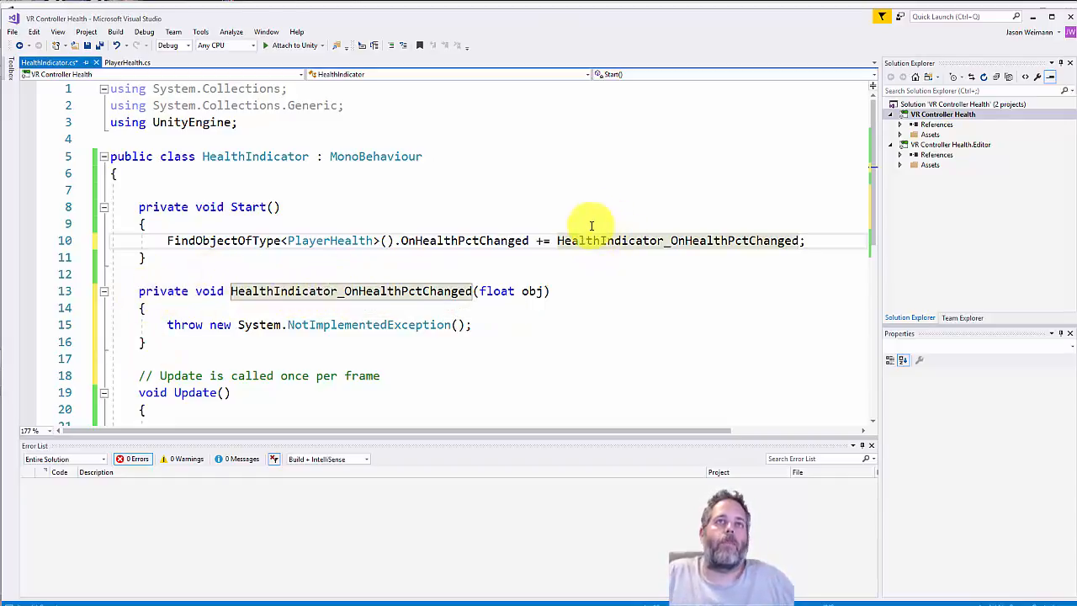
Rename the generated handler's parameter to pct and delete the Update method.
double_click(531, 291)
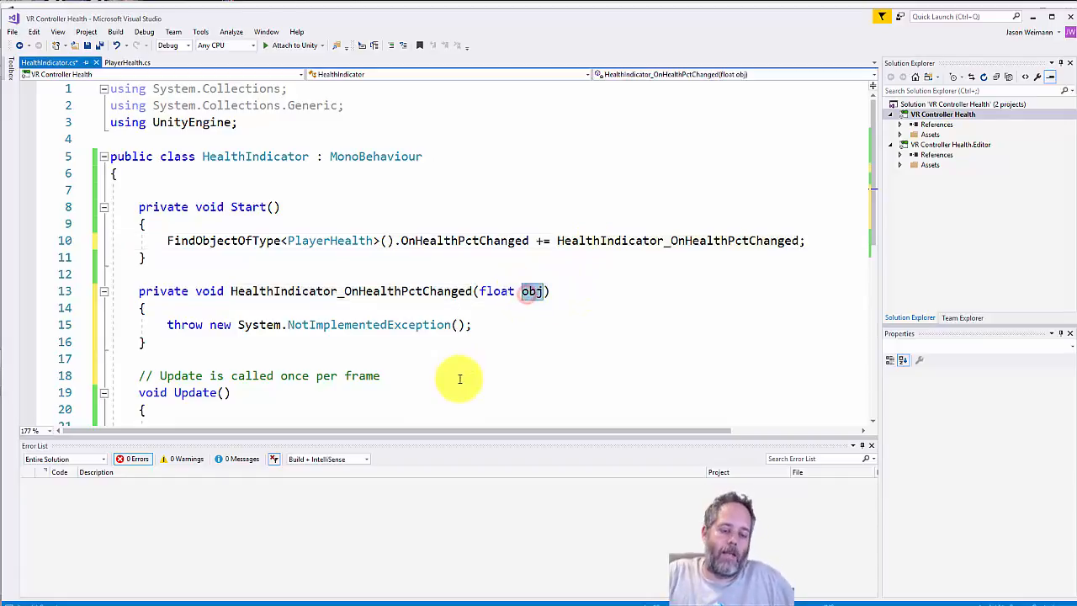
text(pct)
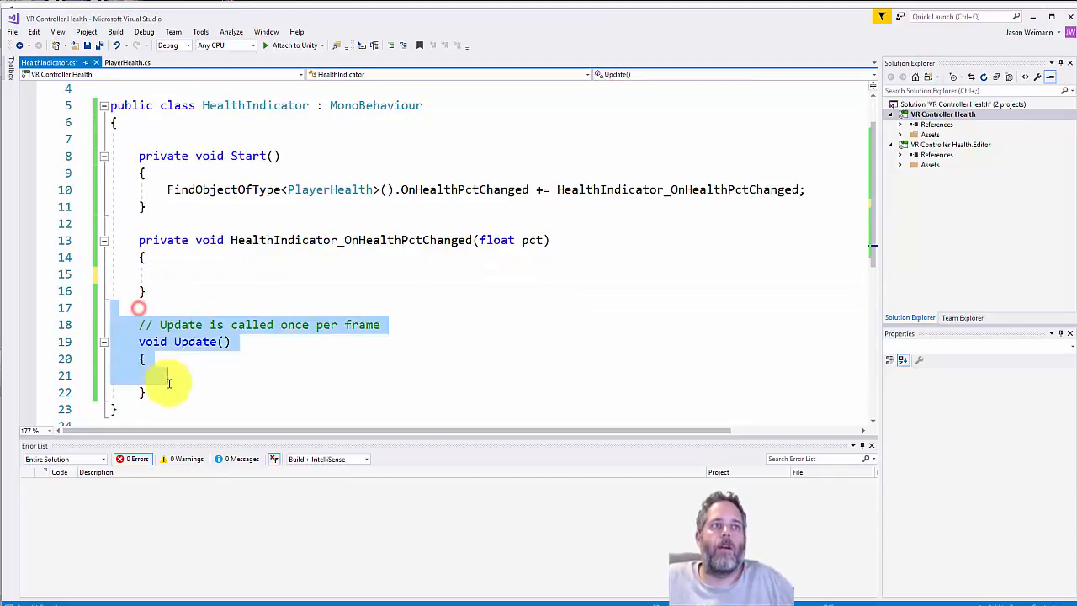
key(Delete)
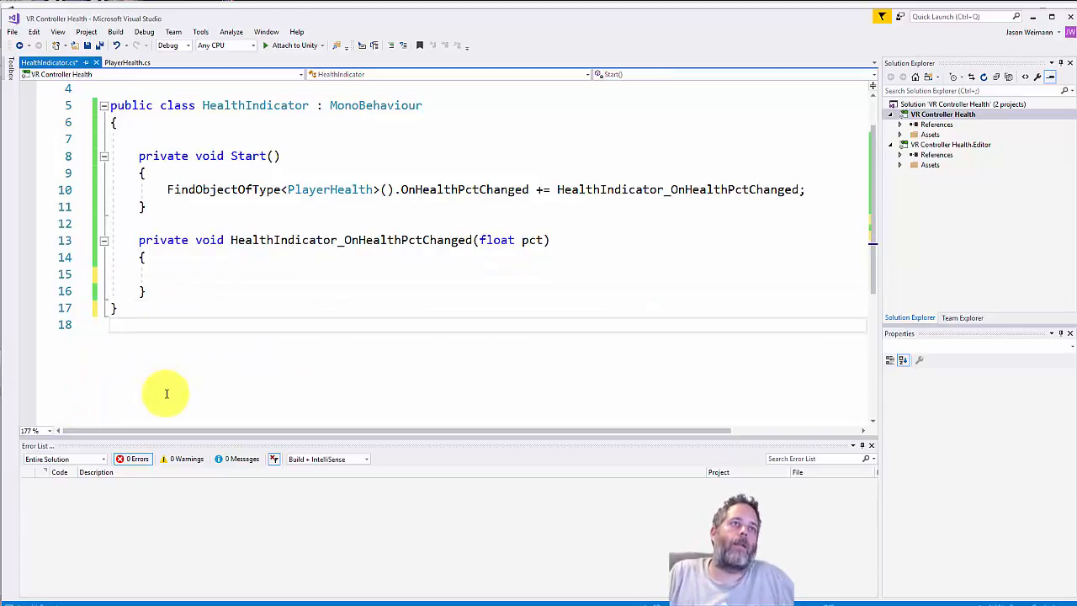
scroll(up, 3)
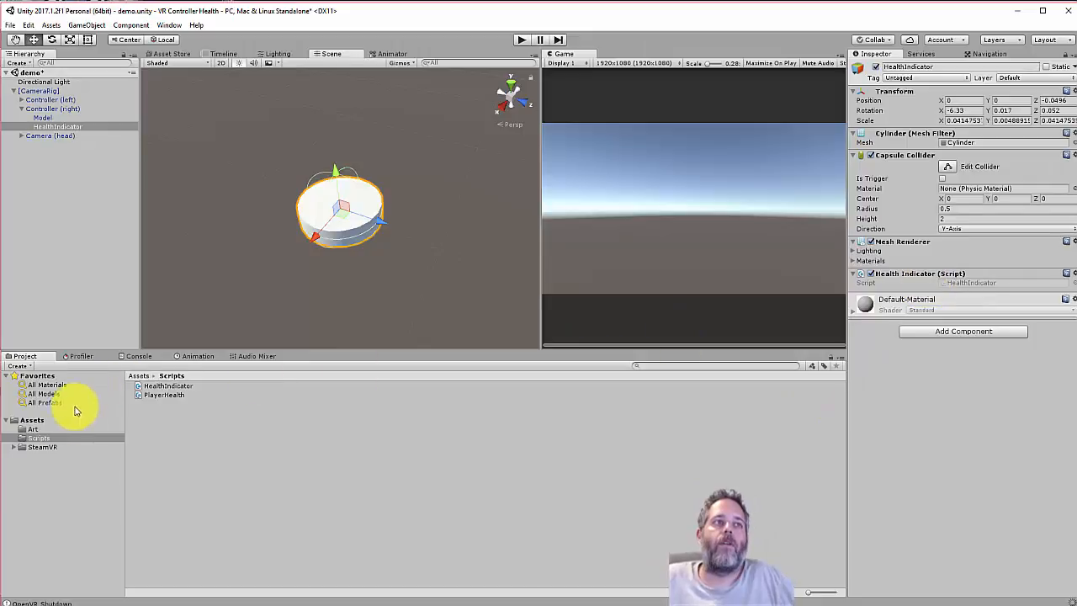
Open the Art folder and select the alpha gradient white texture.
click(33, 429)
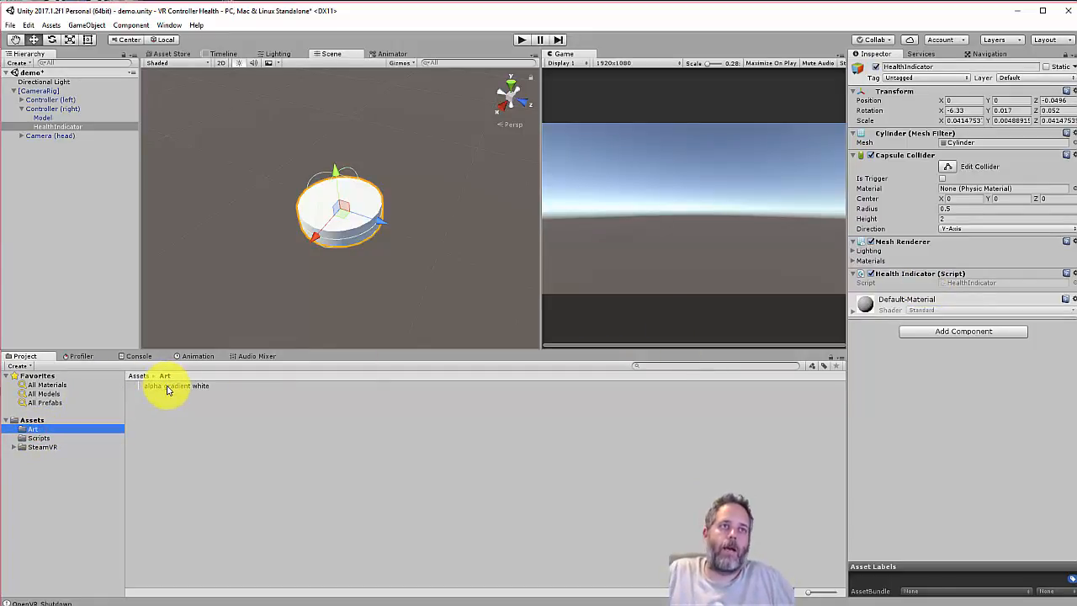
click(177, 386)
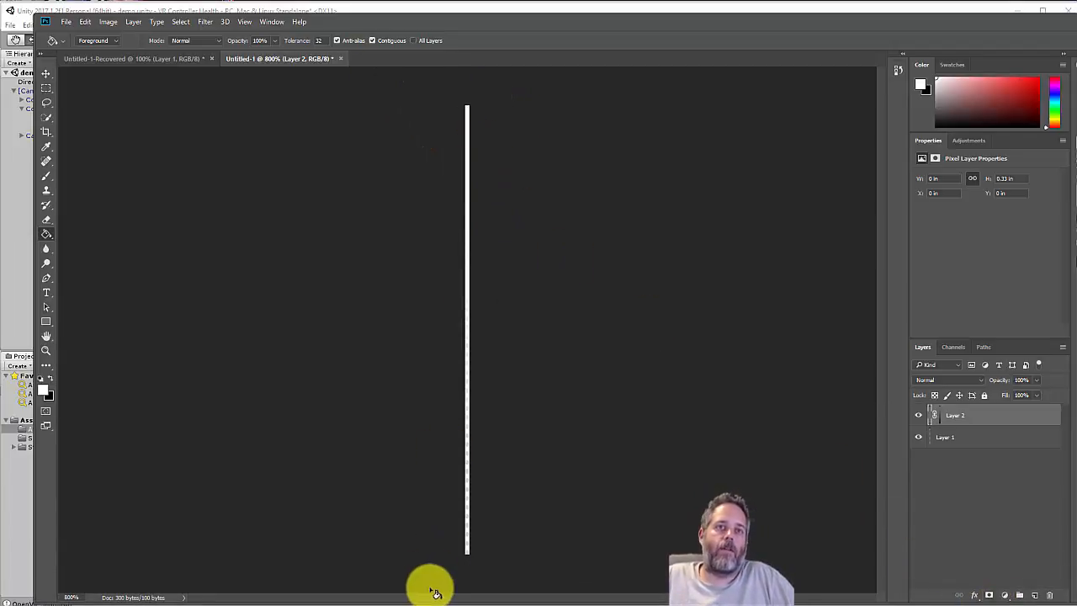
mouse_move(88, 269)
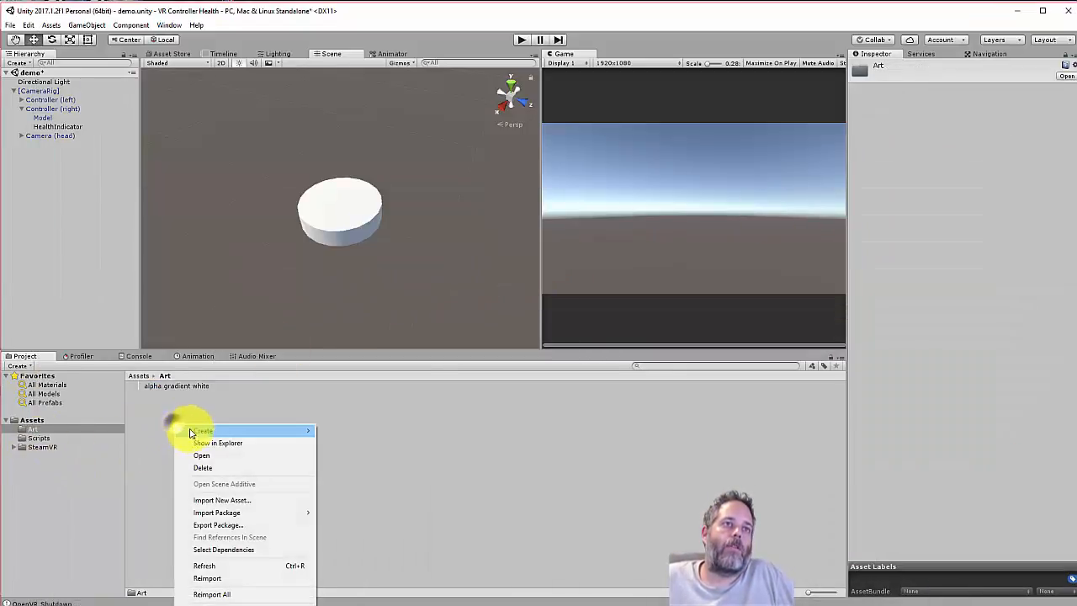
Create a HealthIndicator material in the Art folder with a red Albedo colour.
click(202, 430)
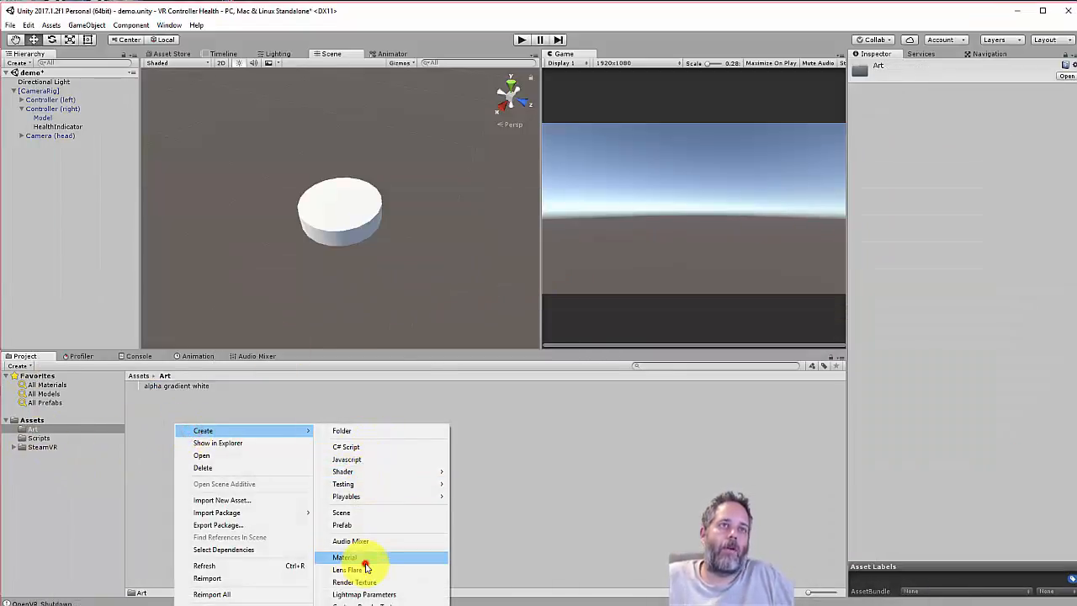
click(345, 557)
text(HealthIndicator)
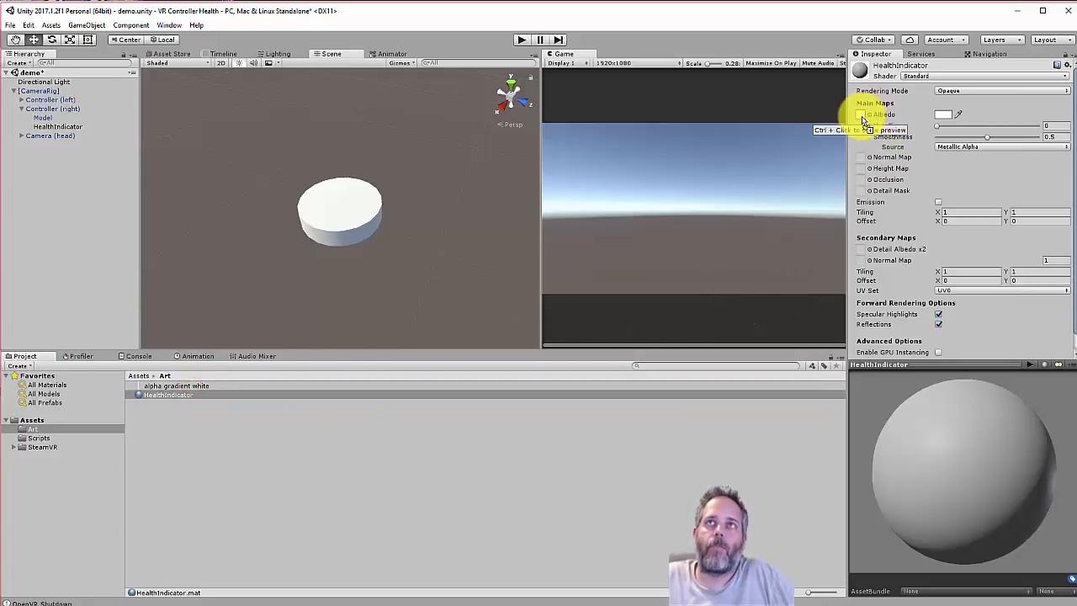
click(943, 115)
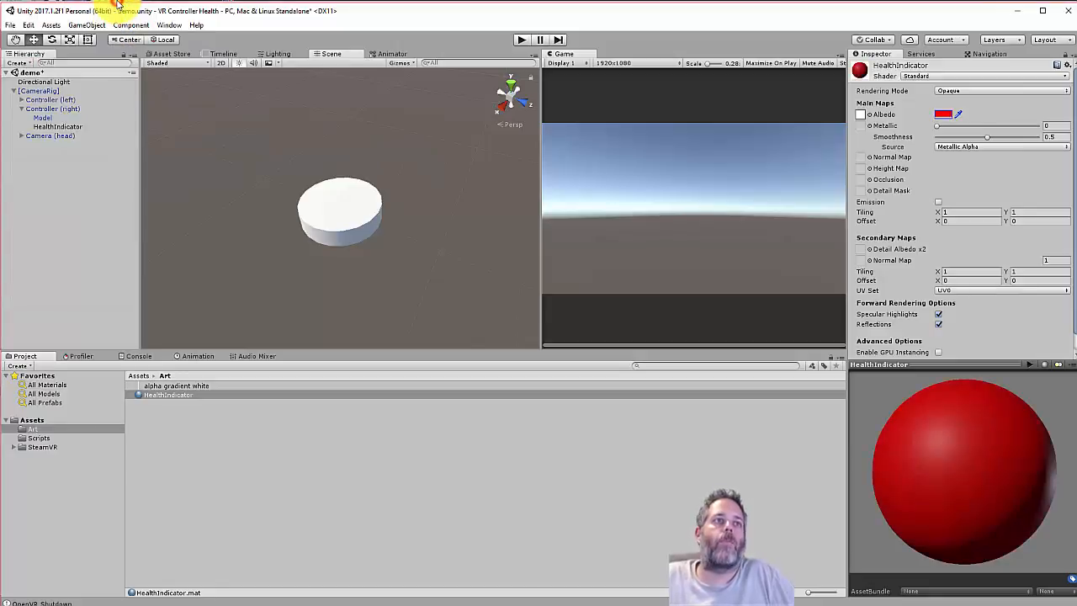
Assign the material to the HealthIndicator disc and set its Rendering Mode to Cutout.
click(57, 127)
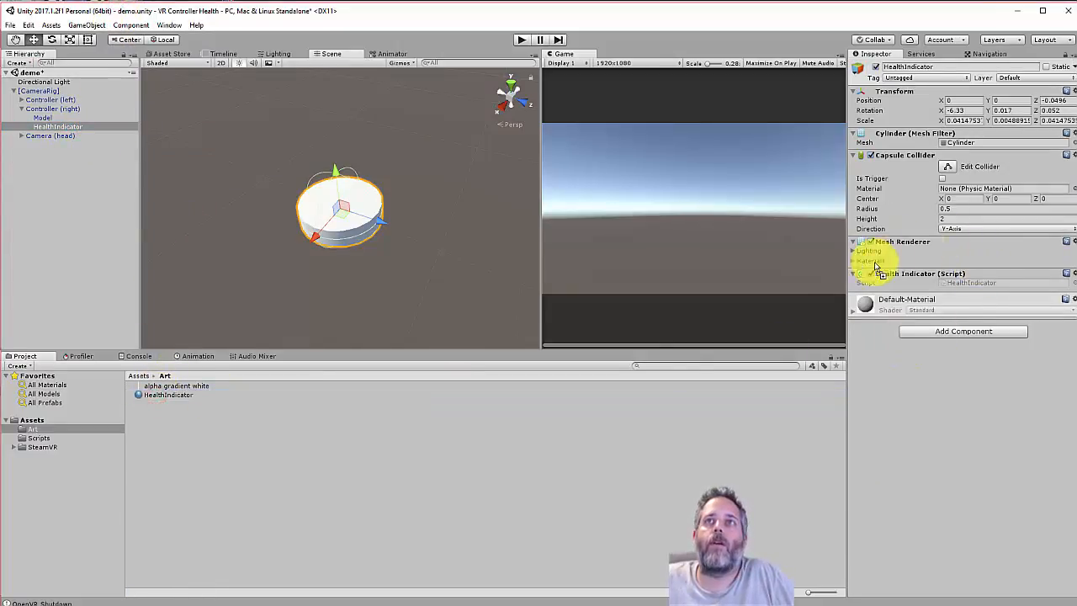
click(853, 241)
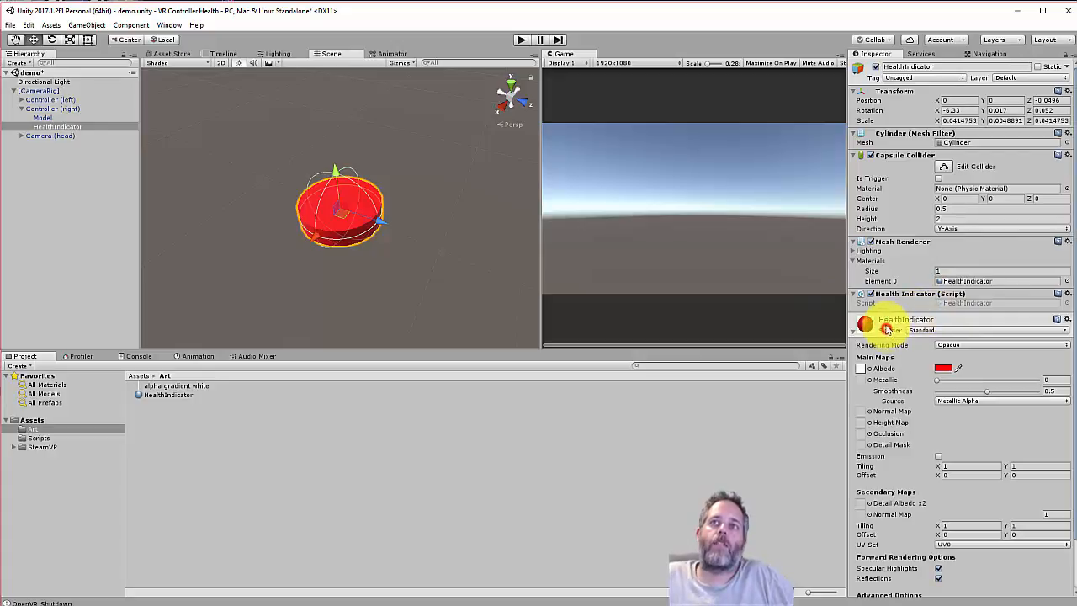
scroll(down, 3)
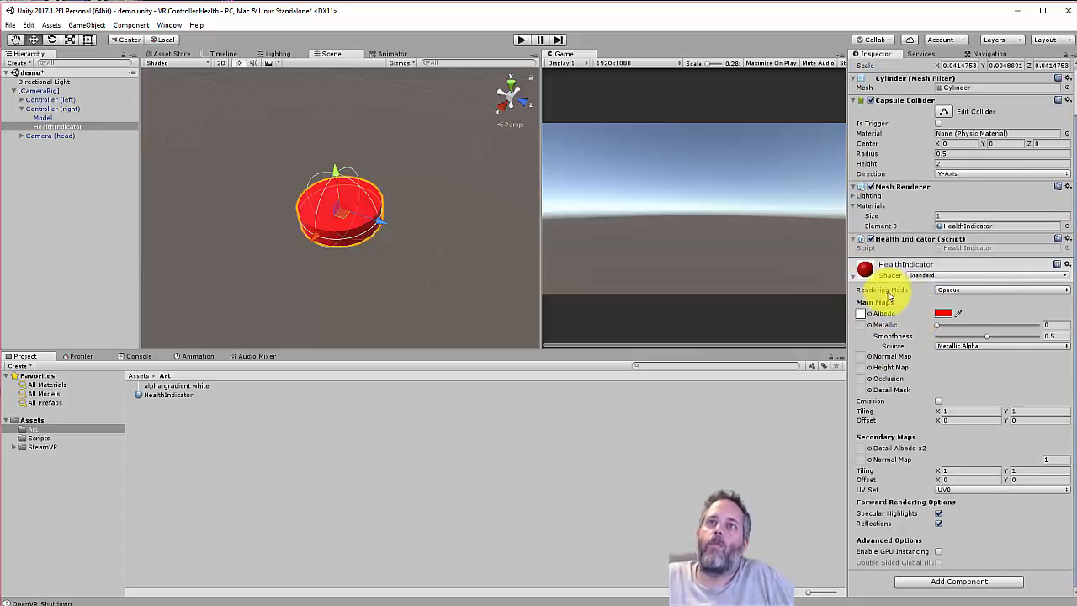
click(1001, 290)
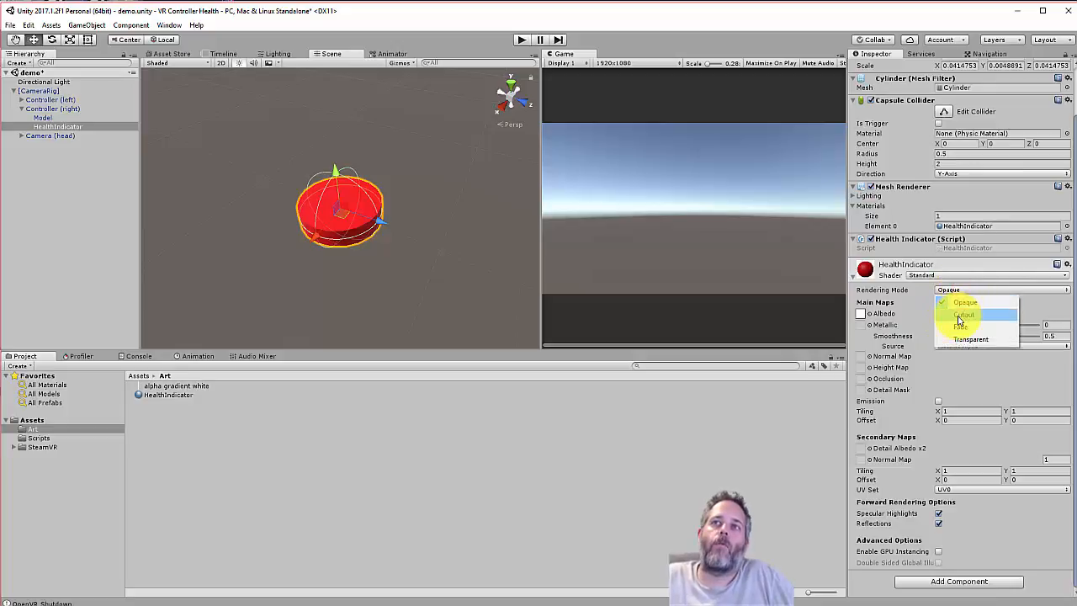
click(964, 313)
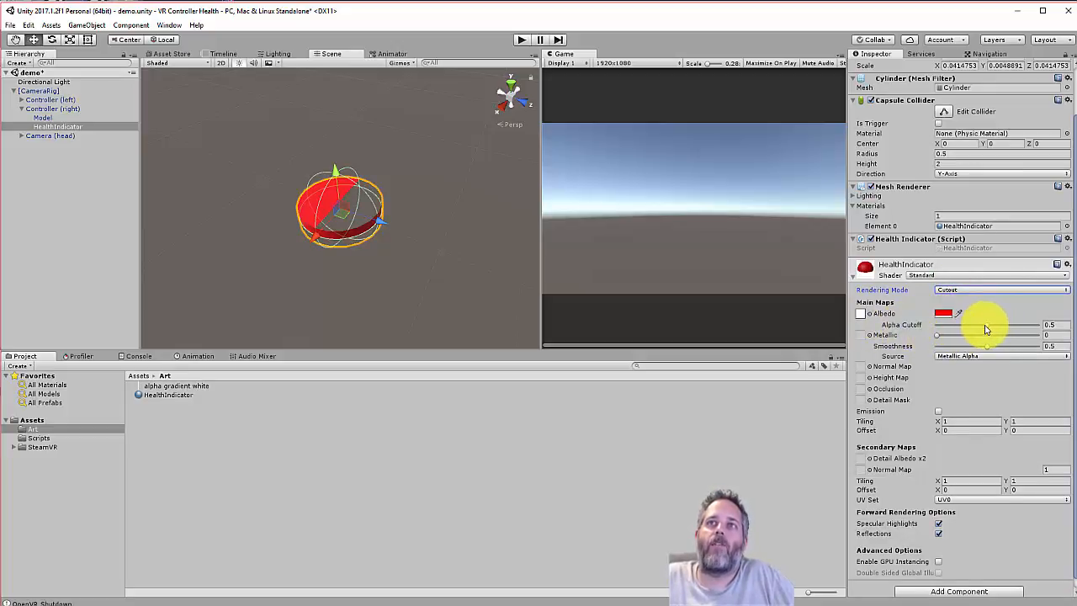
Drag the Alpha Cutoff slider up and down to preview clipping, ending at 0.
drag(980, 324, 936, 324)
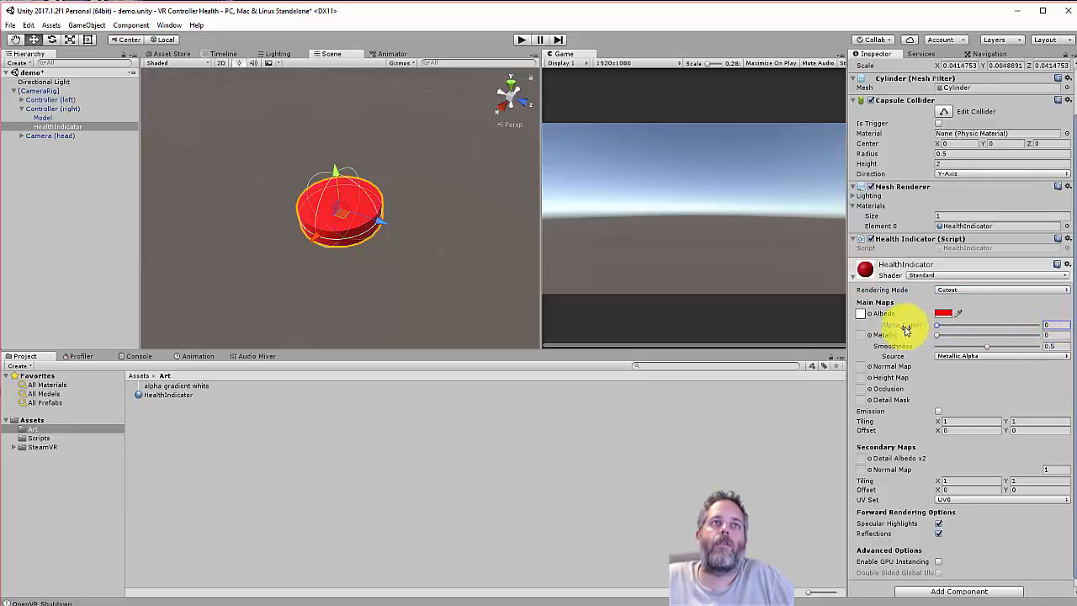
drag(936, 324, 1024, 325)
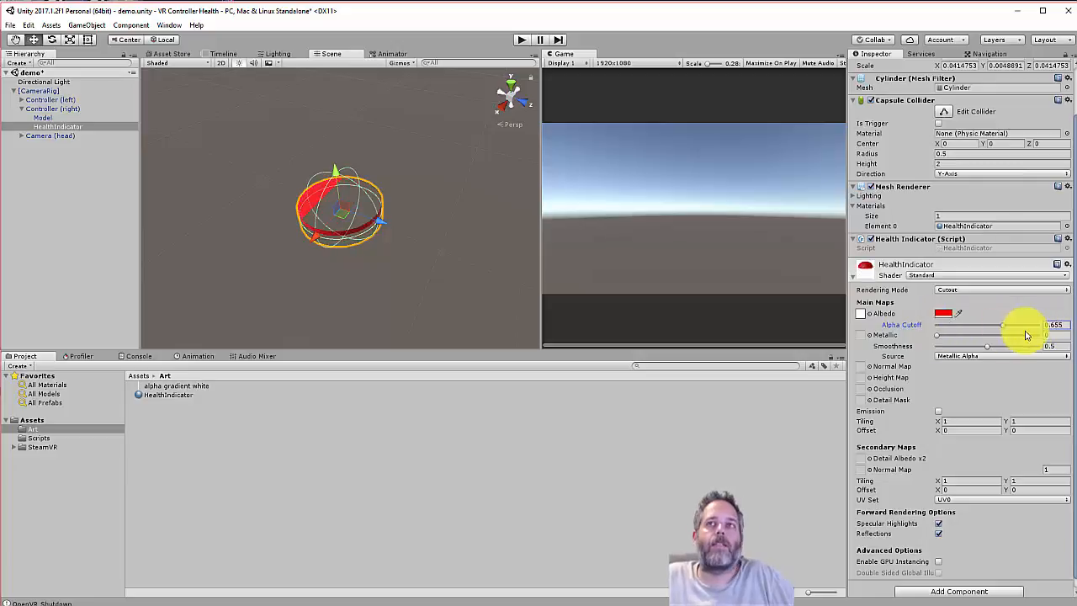
drag(1018, 324, 1001, 324)
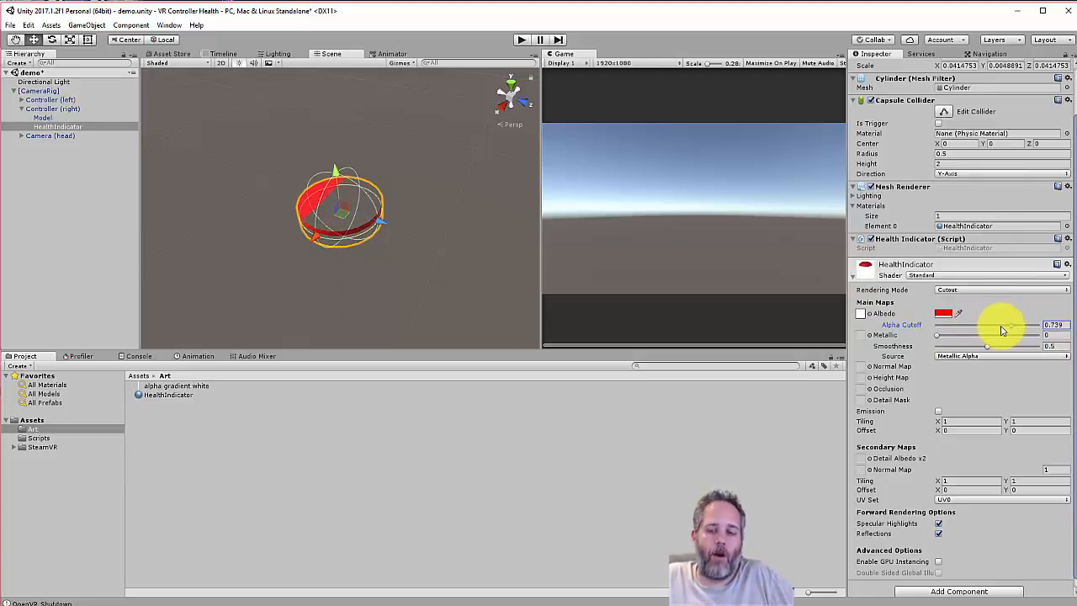
drag(987, 324, 1017, 324)
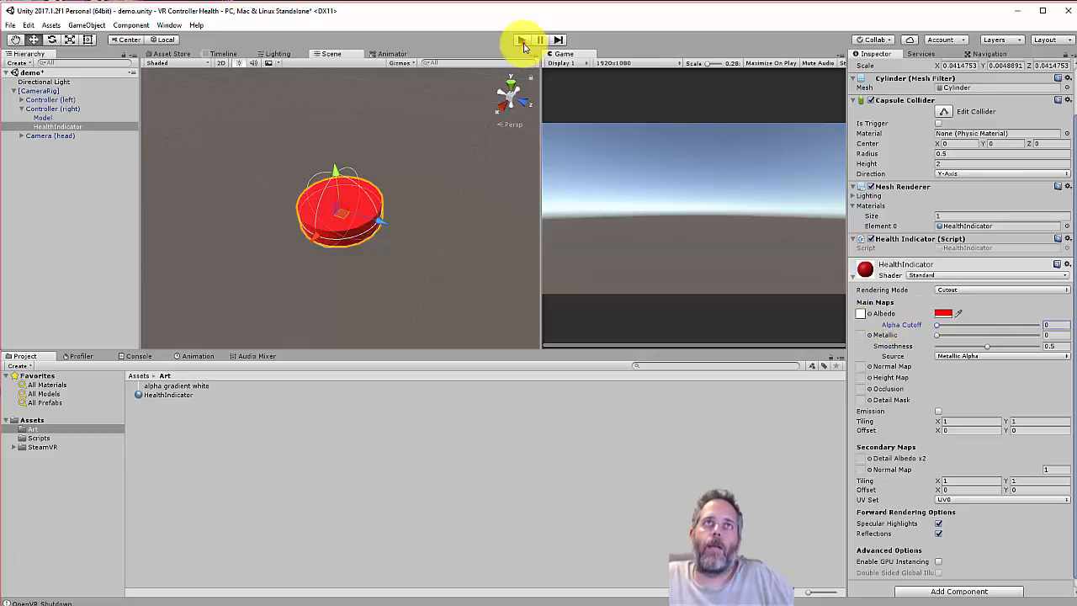
In Play mode, vary Alpha Cutoff to watch the controller's red disc shrink and regrow.
click(520, 39)
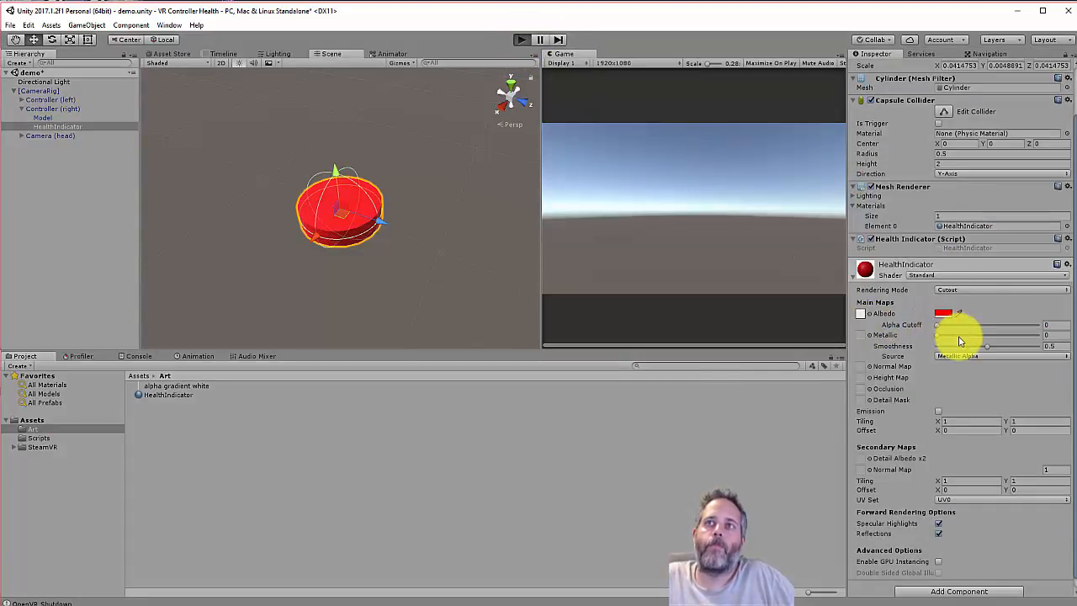
click(520, 40)
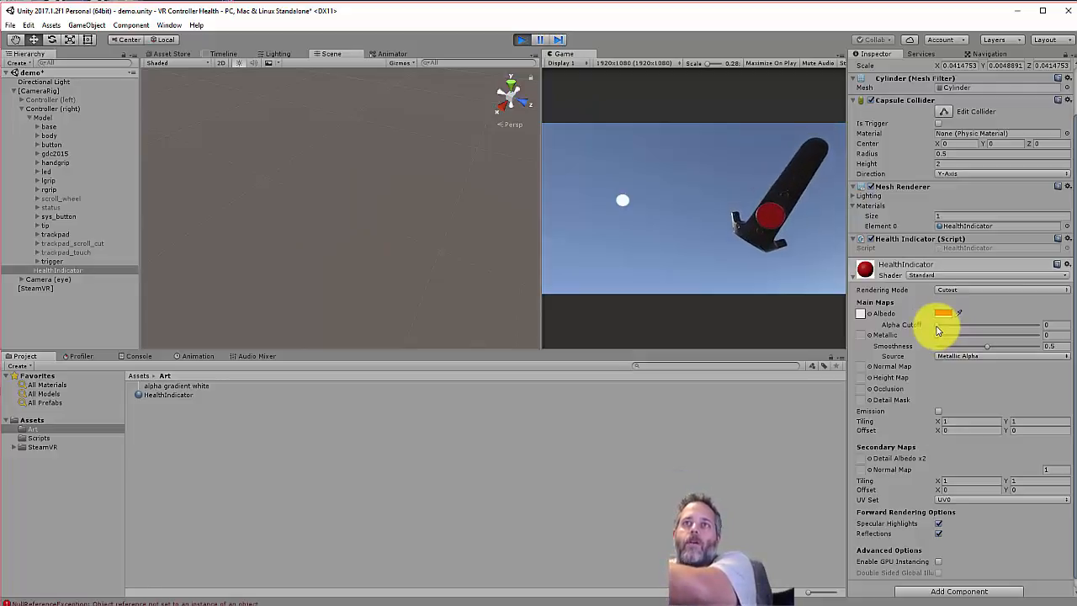
drag(936, 323, 1020, 324)
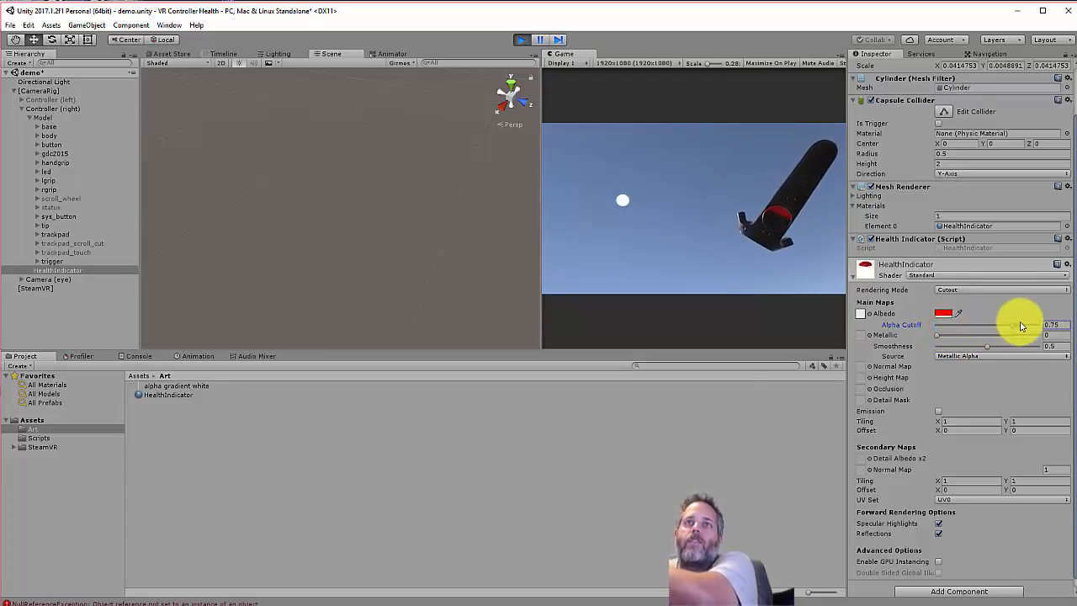
drag(1009, 324, 984, 324)
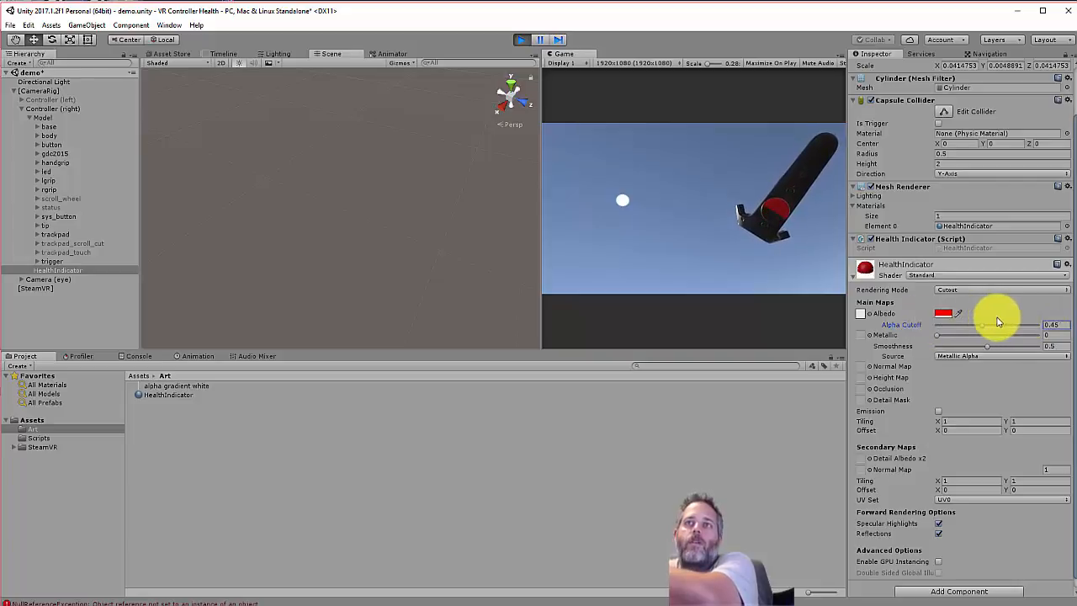
drag(987, 324, 997, 324)
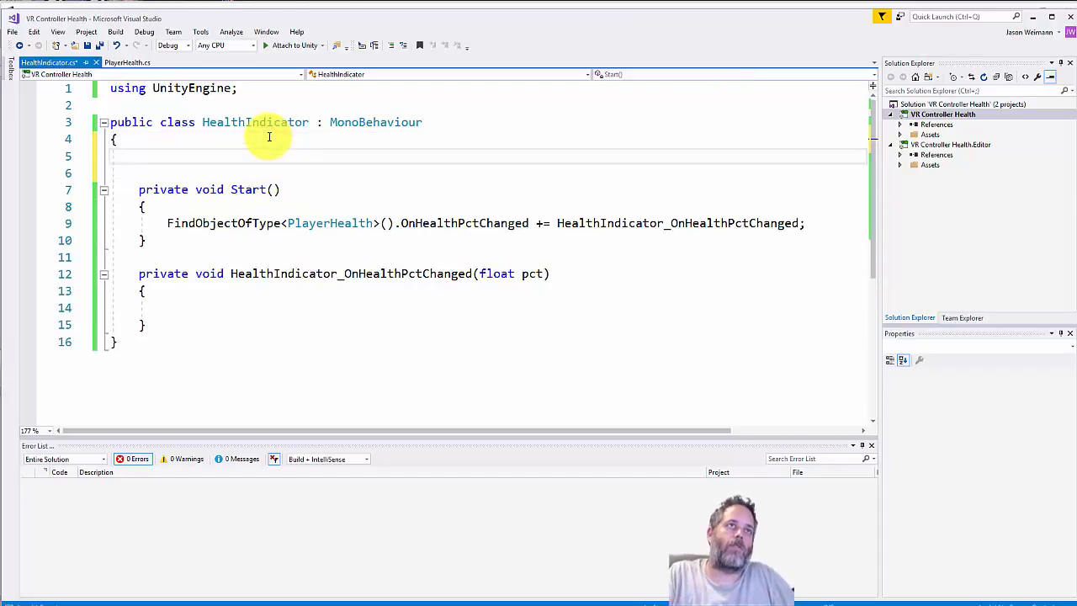
Declare a private Material field in HealthIndicator and cache the Renderer's material in Start.
text(private)
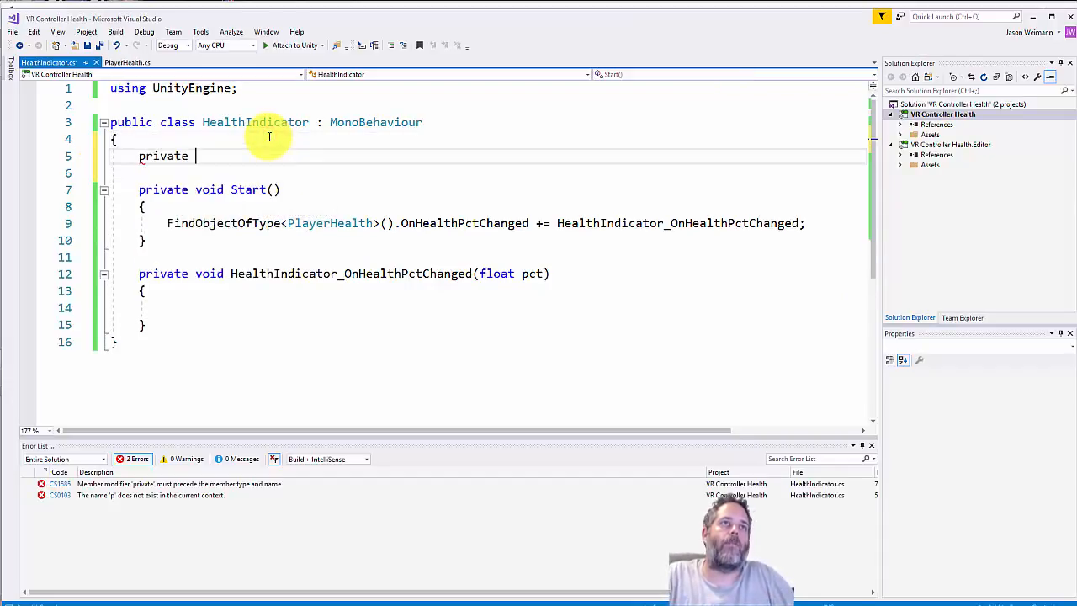
text(Material)
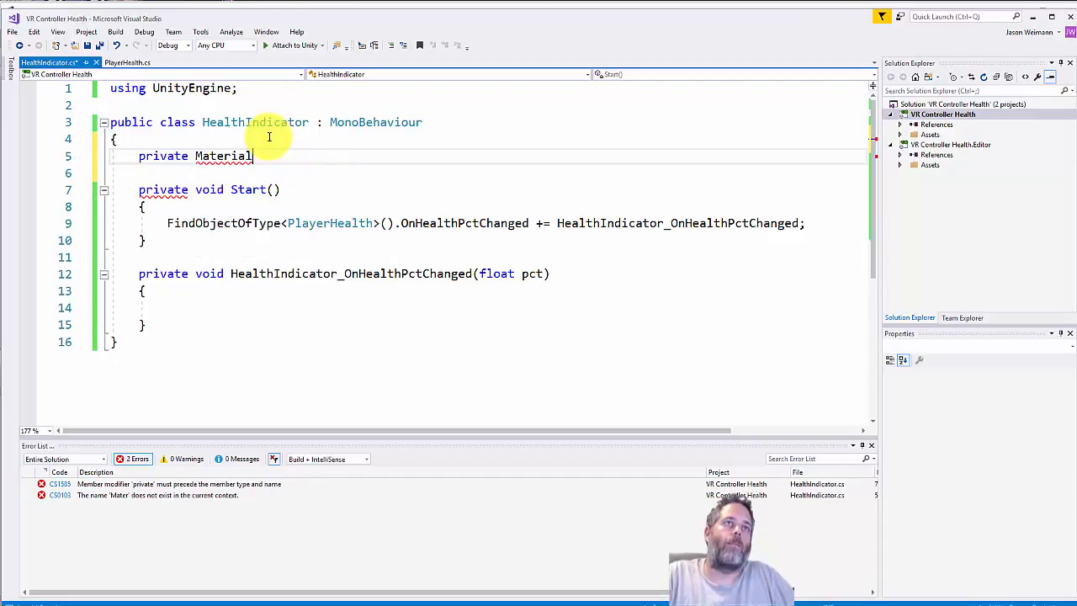
text(material;)
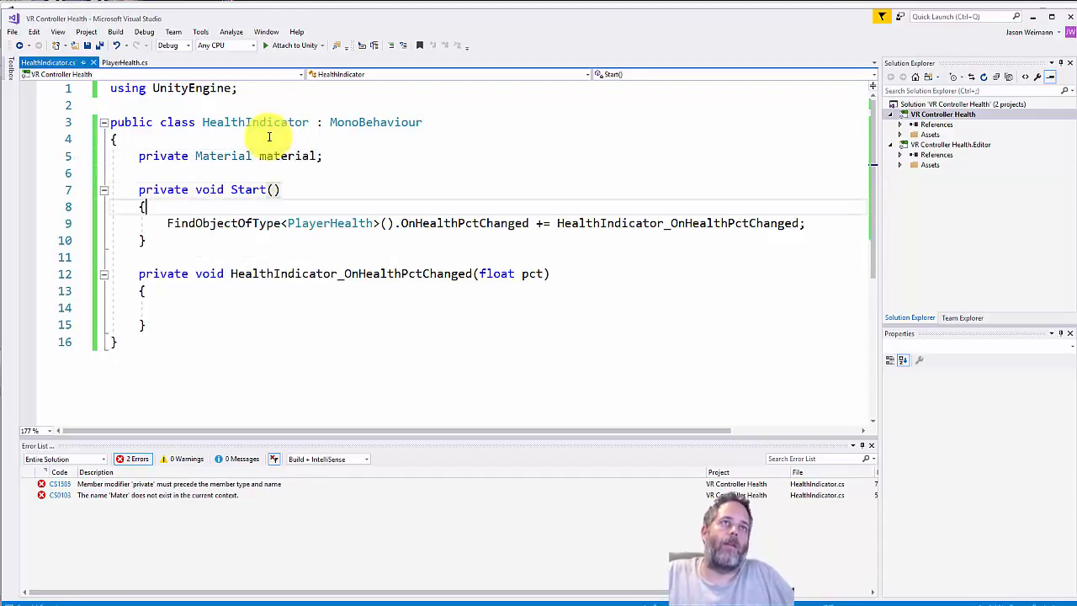
text(mat)
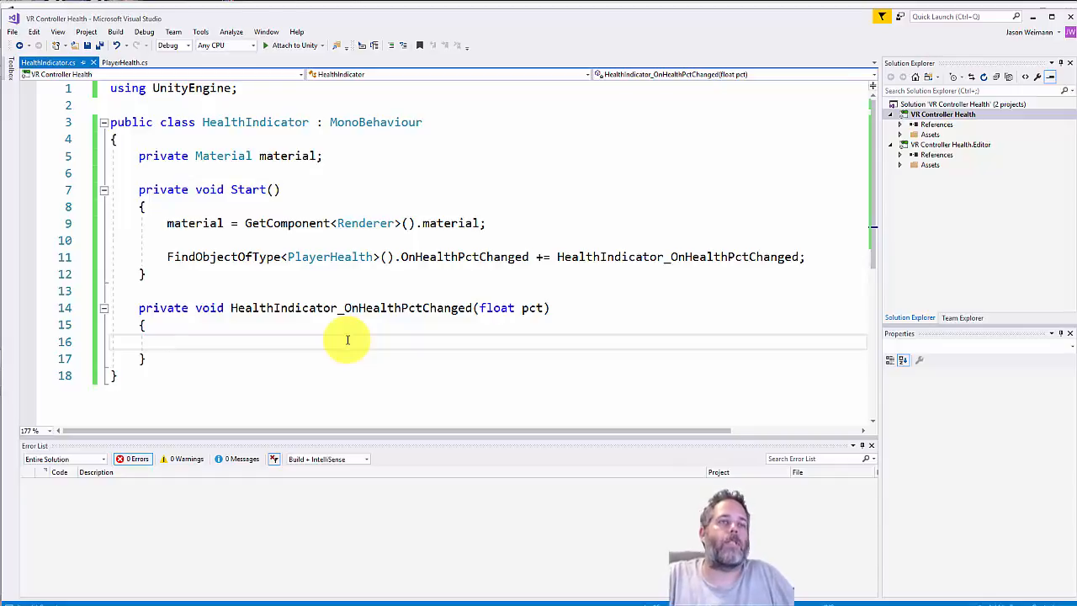
Add material.SetFloat("_Cutoff", 1f - pct); to the health-changed handler.
text(mat)
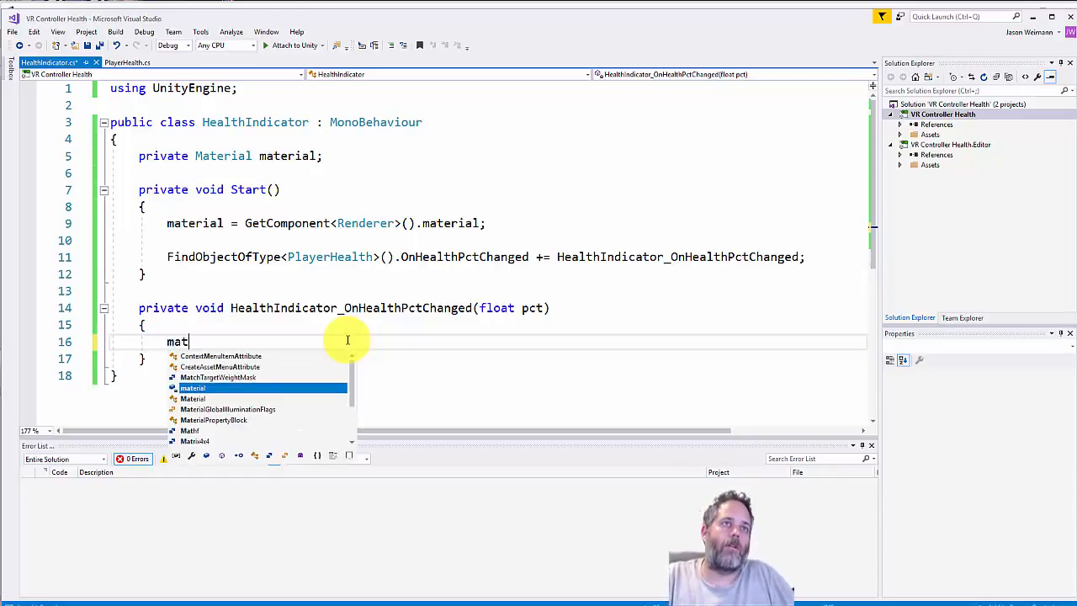
text(erial.setFloat(")
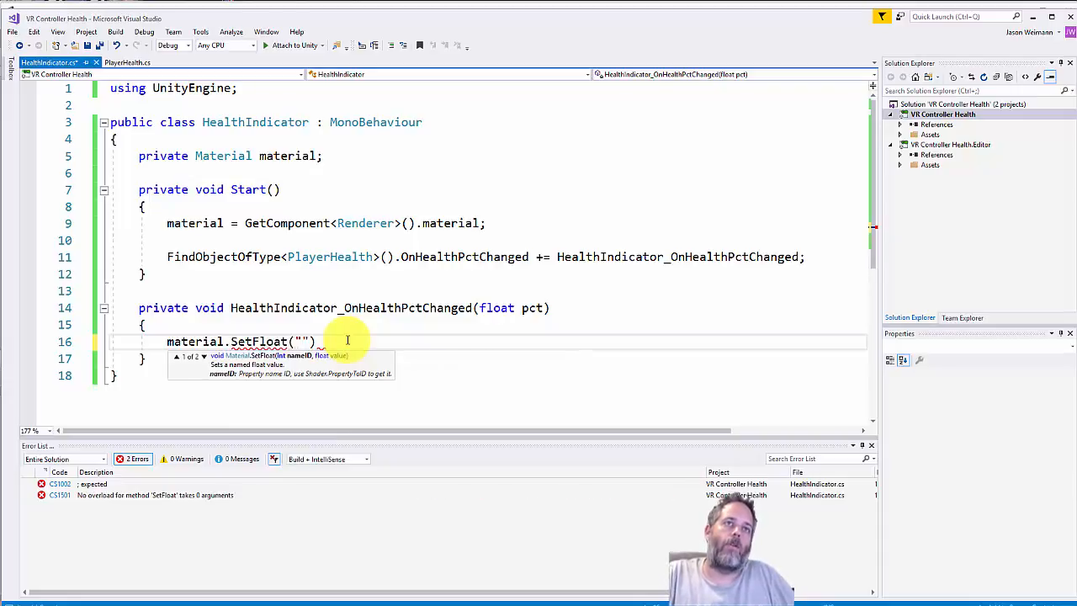
text(_C)
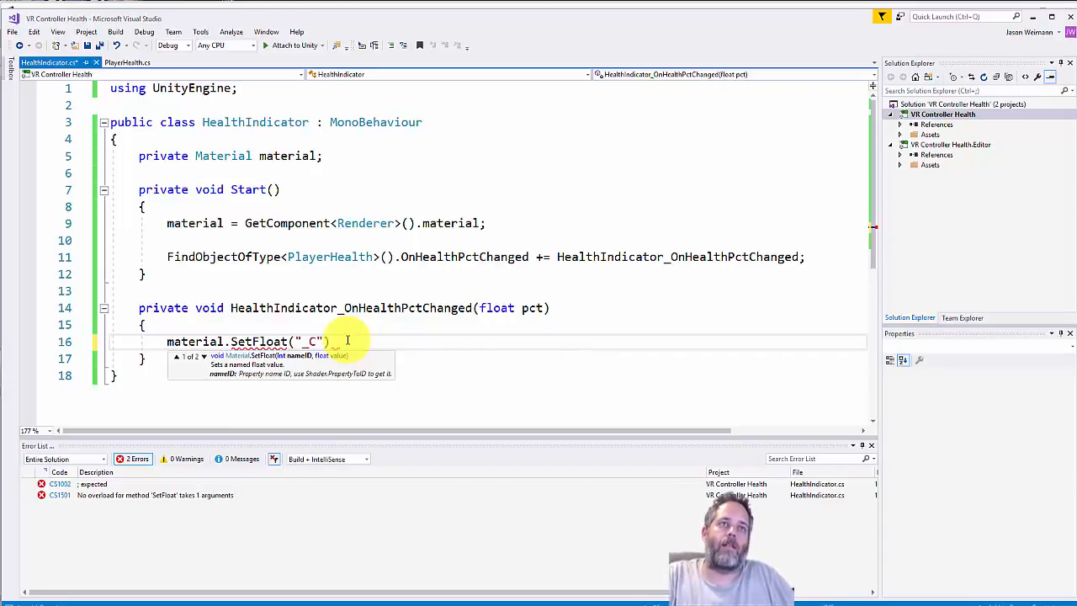
text(utoff)
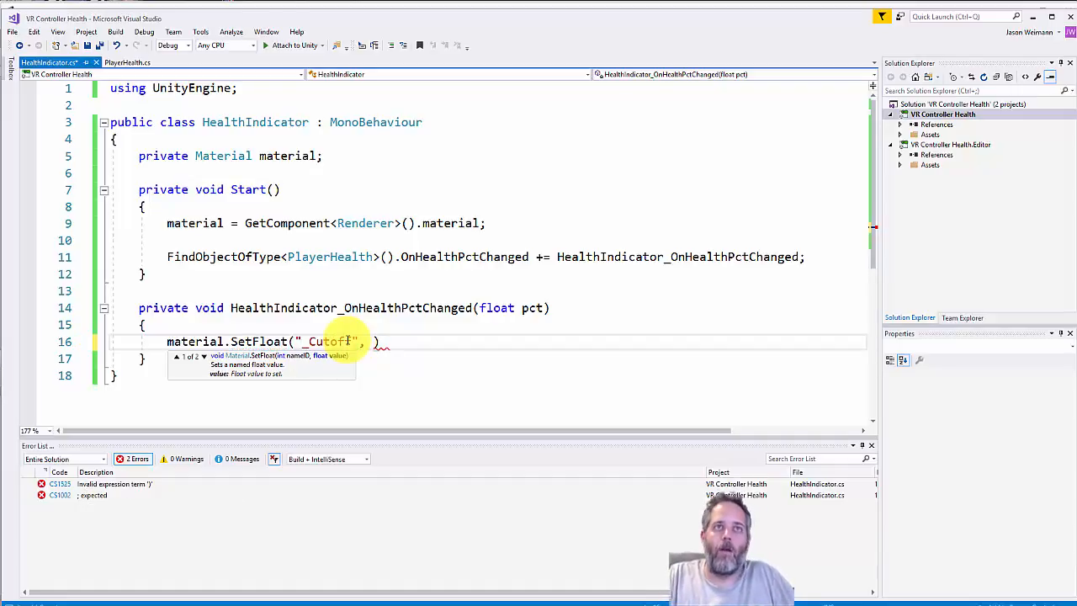
text(1f -)
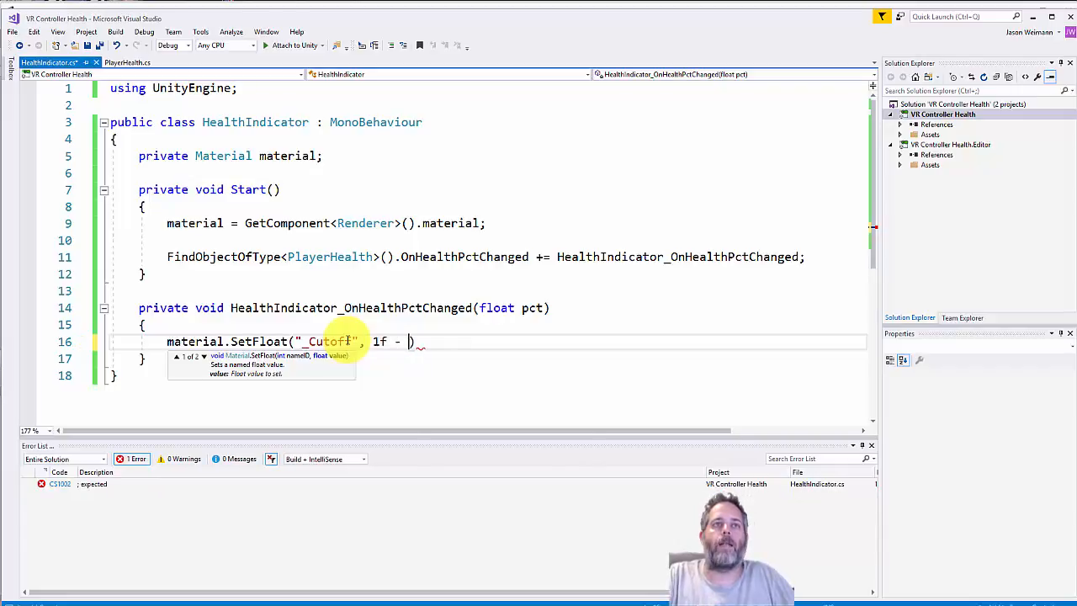
text(pct);)
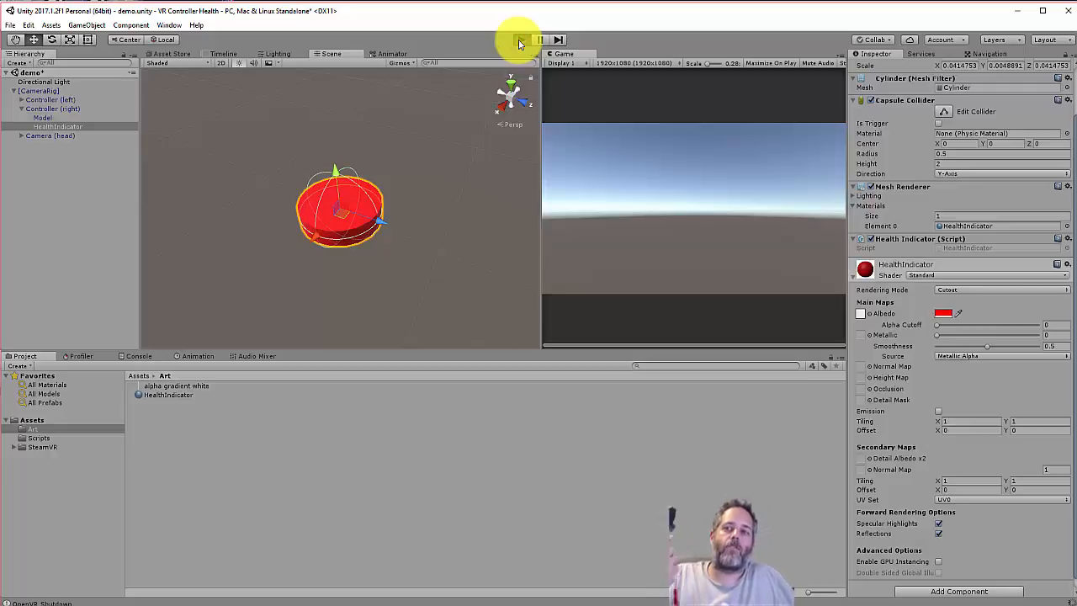
Run and stop a play test, exposing the HealthIndicator.Start NullReferenceException.
click(522, 40)
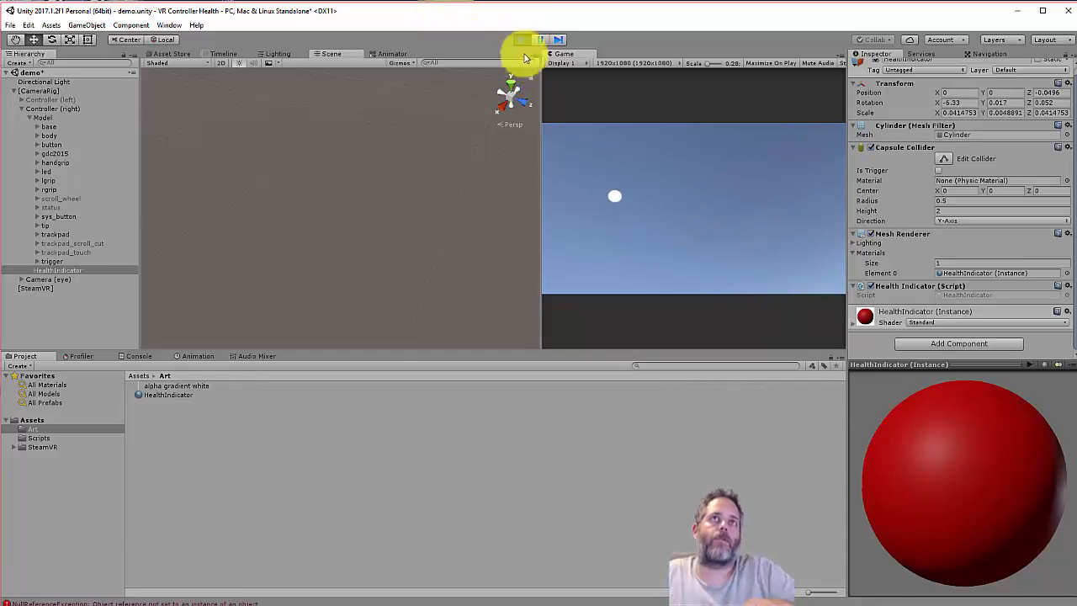
click(521, 40)
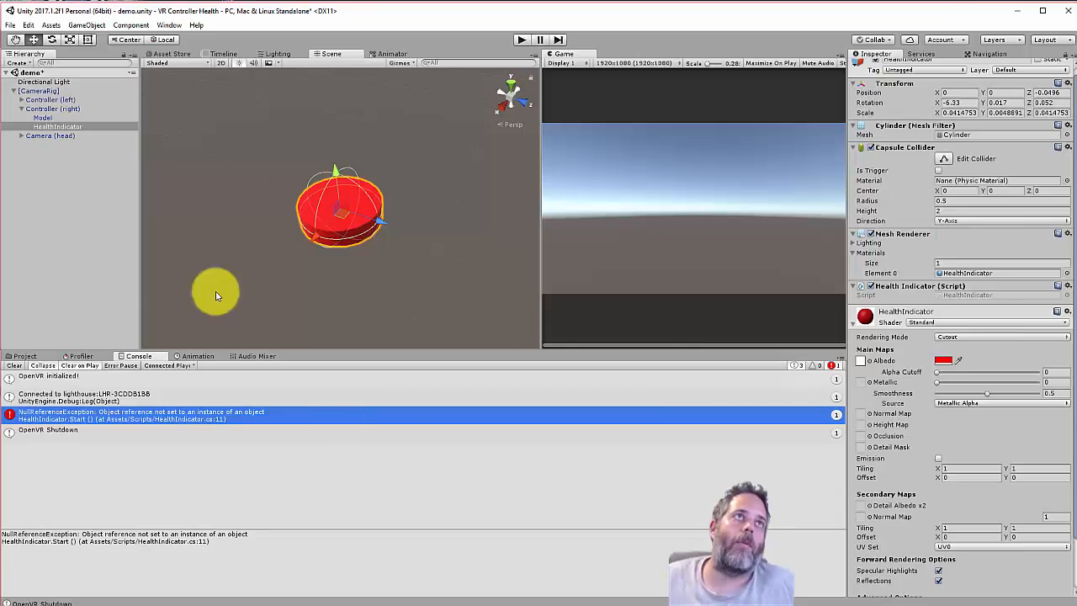
Add the Player Health script (Max Health 20) to [CameraRig] and replay the scene.
click(40, 90)
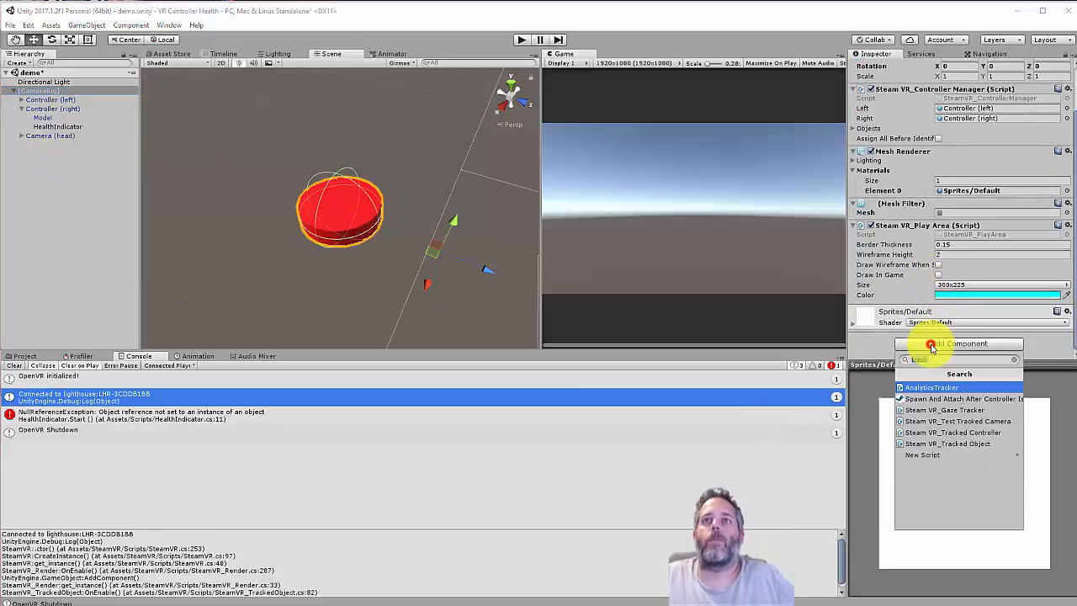
text(plat)
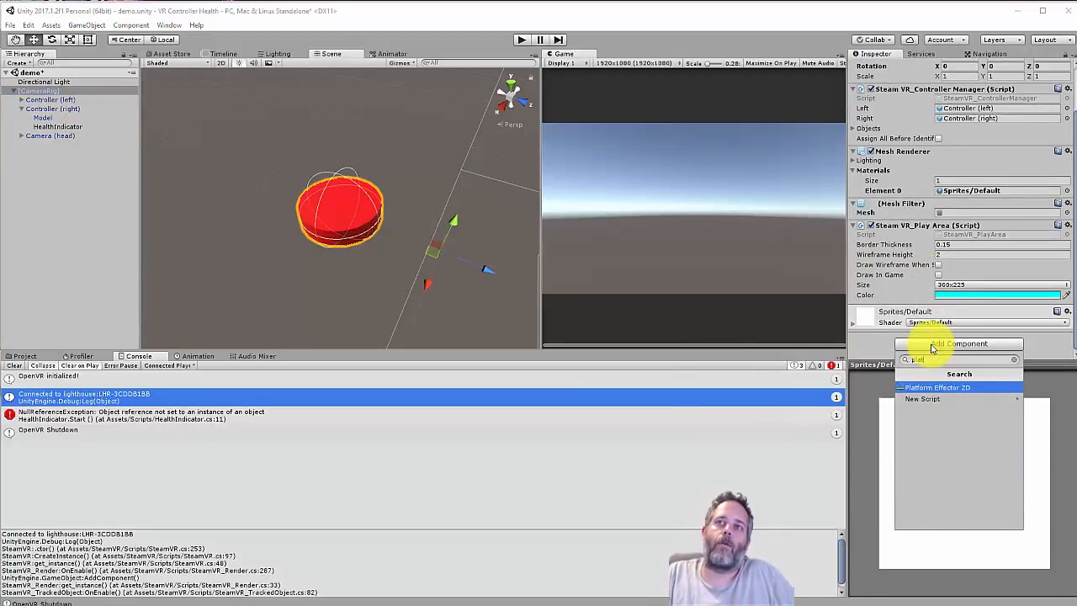
text(play)
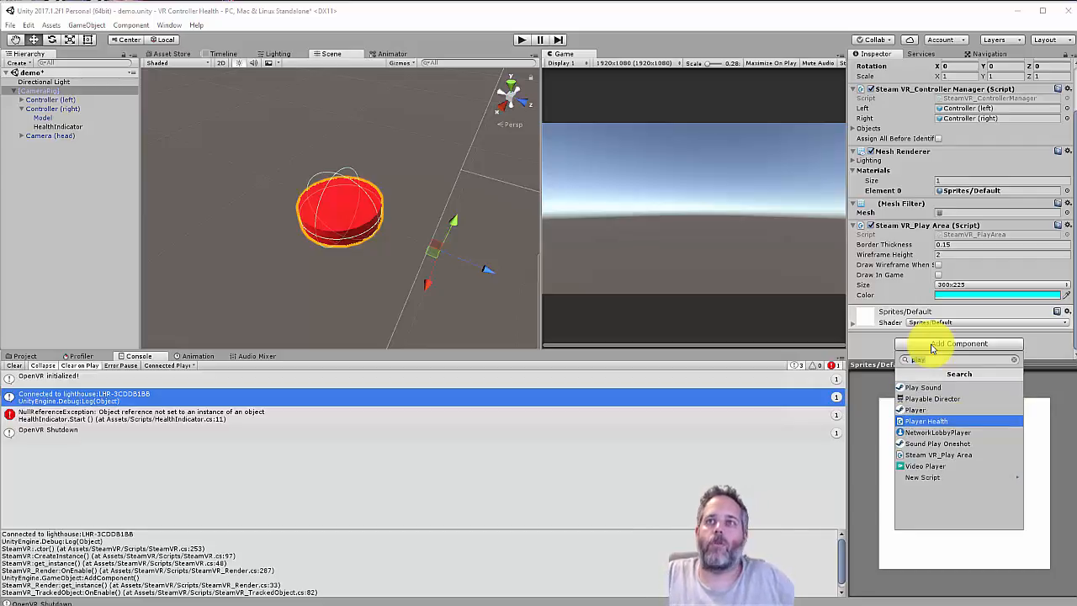
click(926, 420)
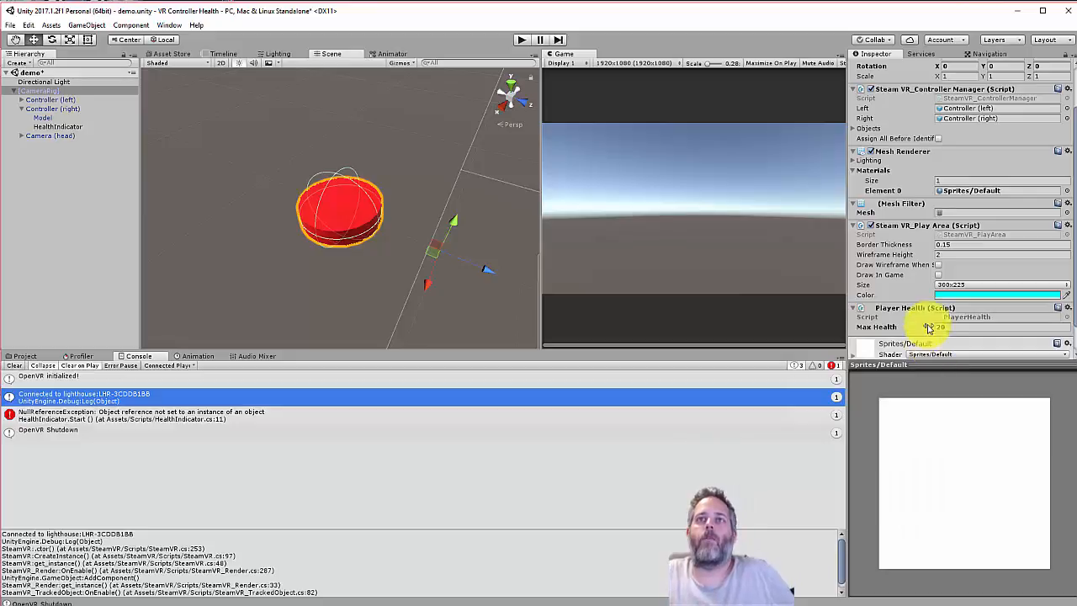
click(521, 39)
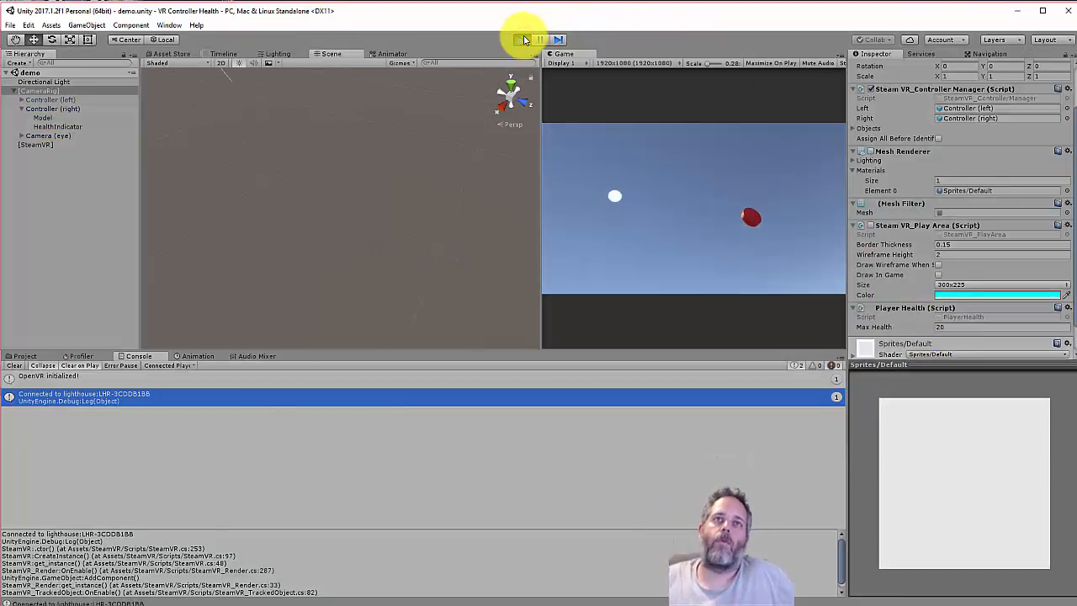
click(30, 118)
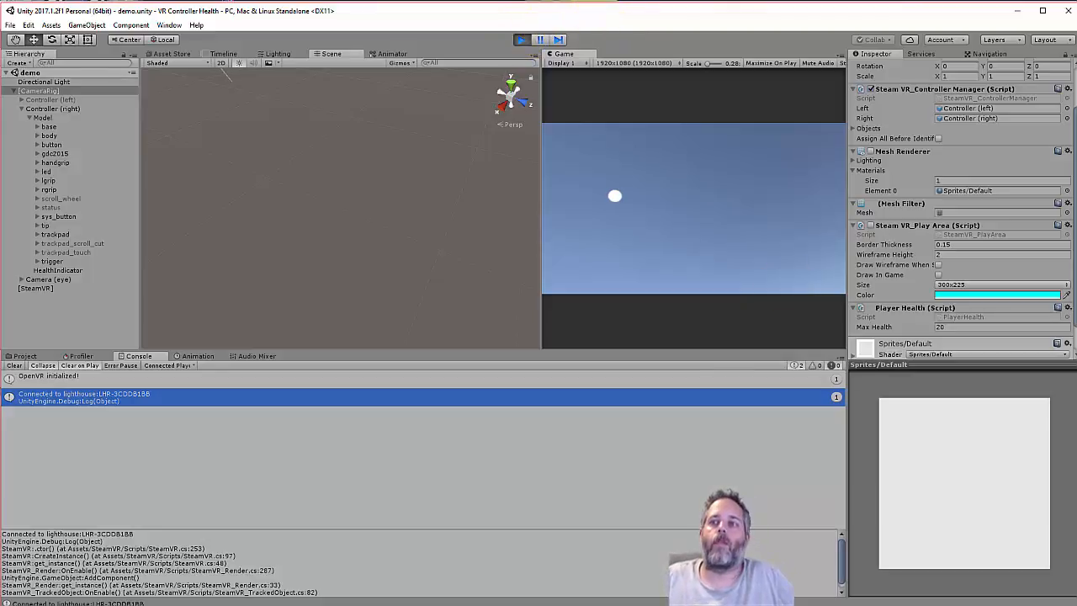
click(50, 99)
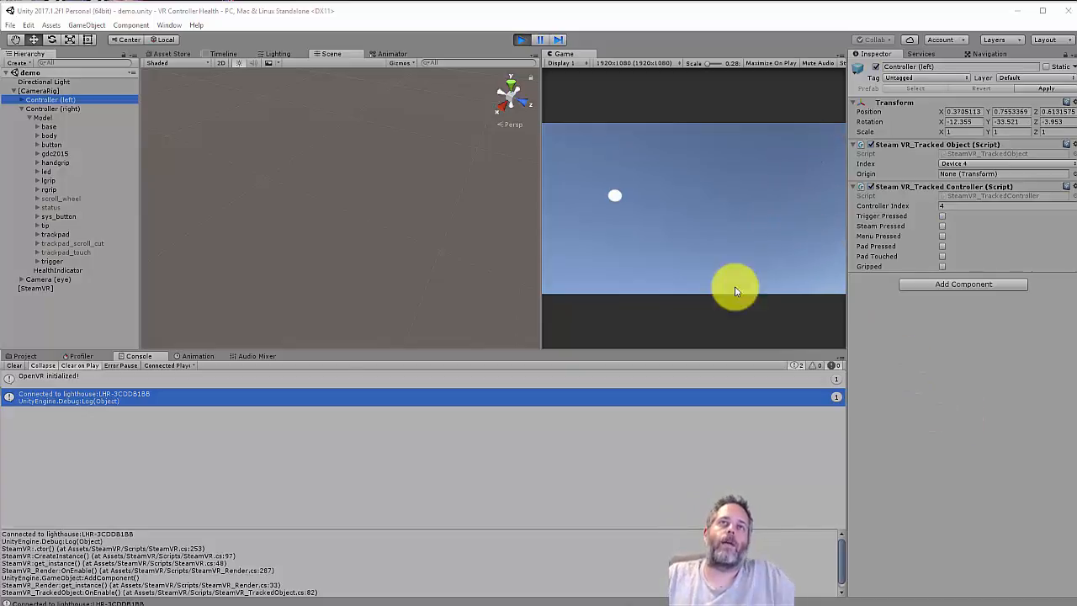
click(520, 39)
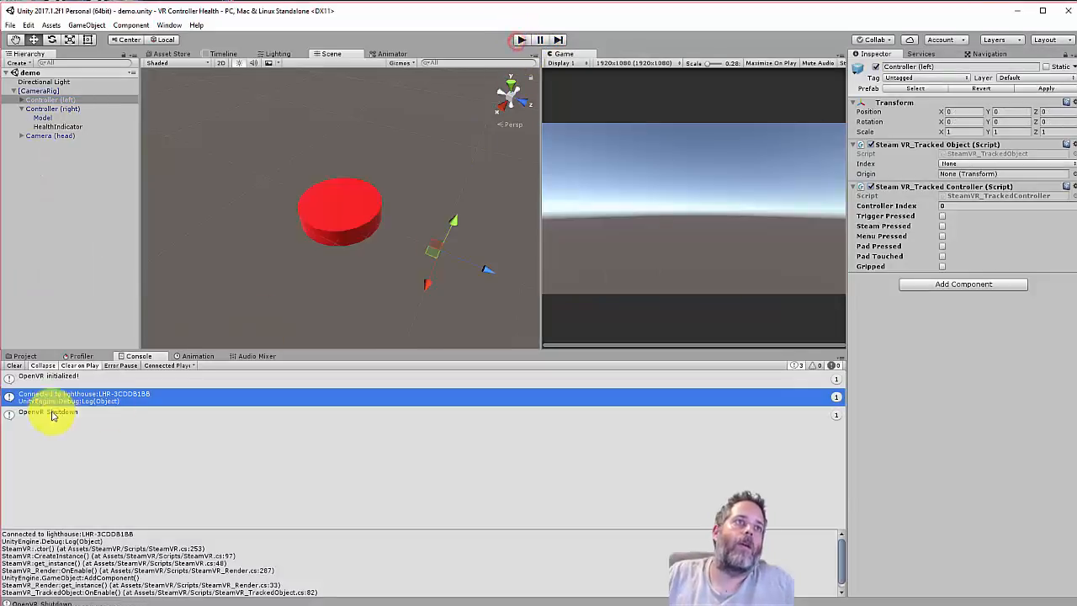
click(23, 355)
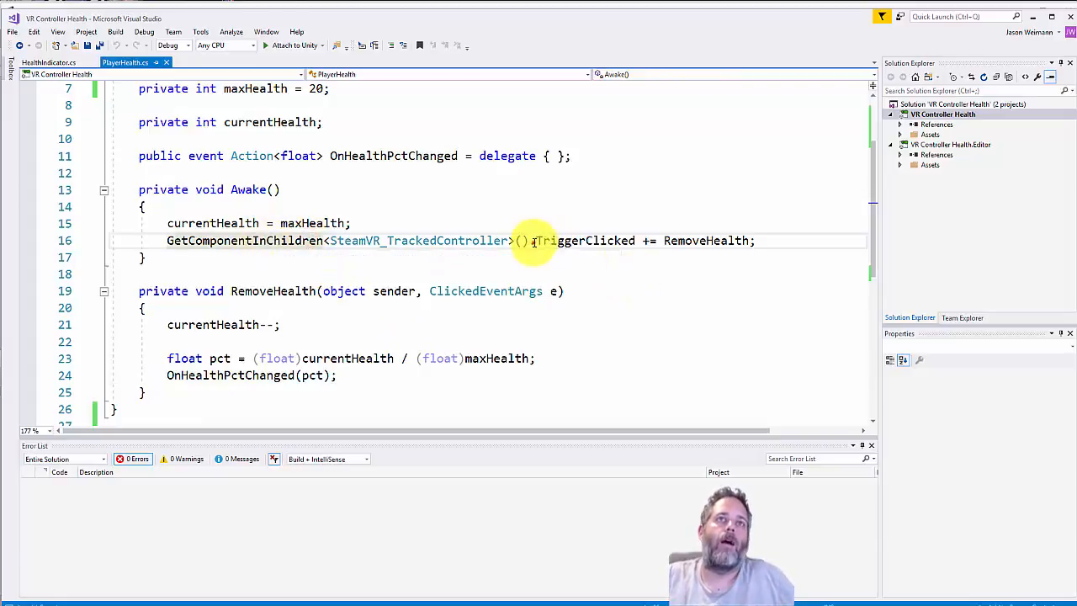
Loop over every child SteamVR_TrackedController, subscribing RemoveHealth to each controller's TriggerClicked.
key(Delete)
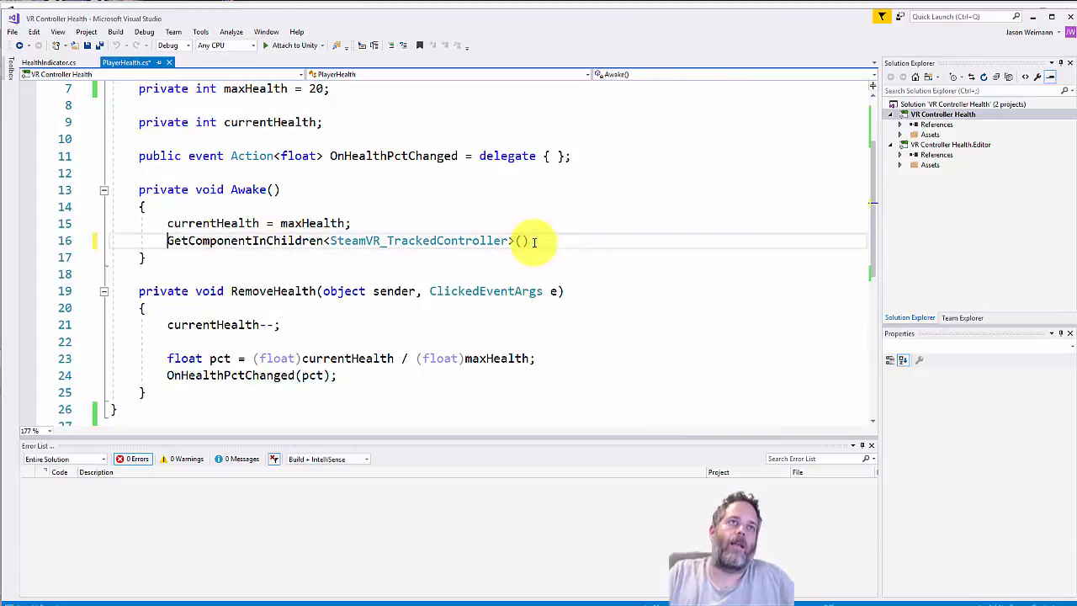
text(foreach(var controller in)
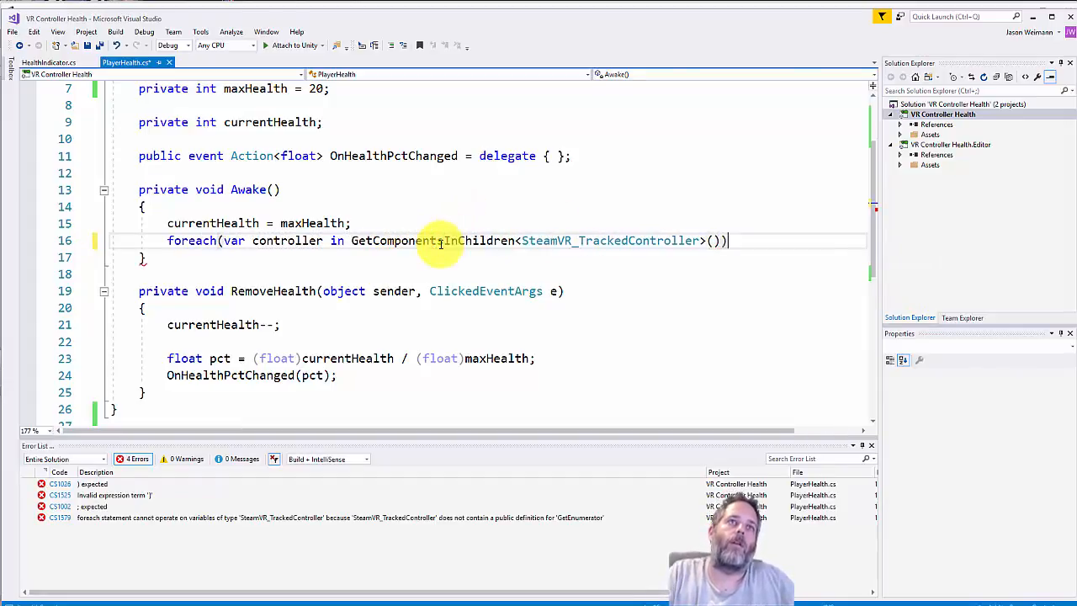
text(.TriggerClicked += RemoveHealth;)
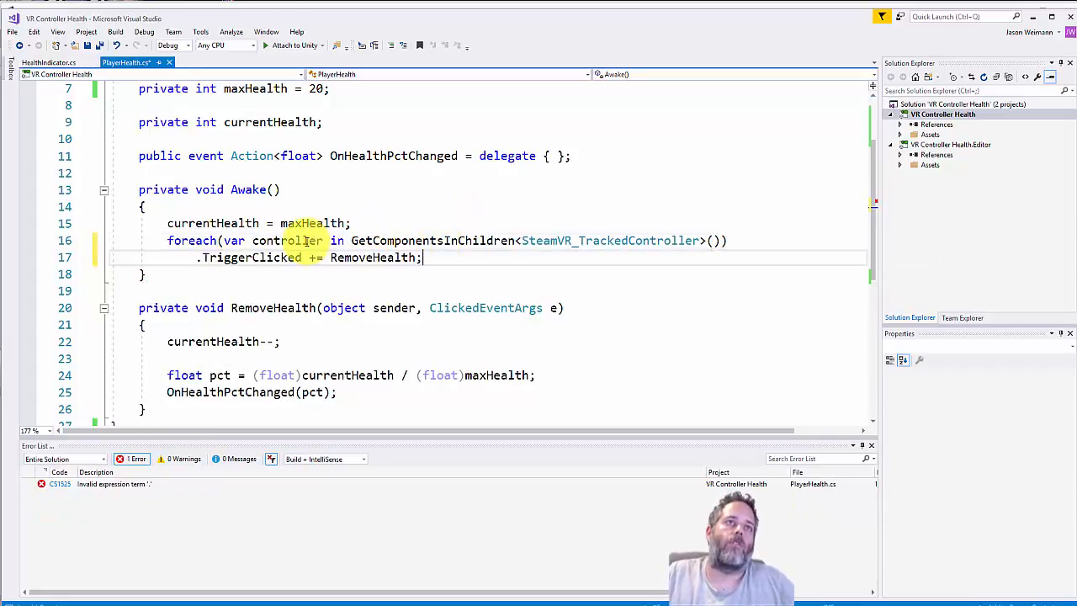
text(controller)
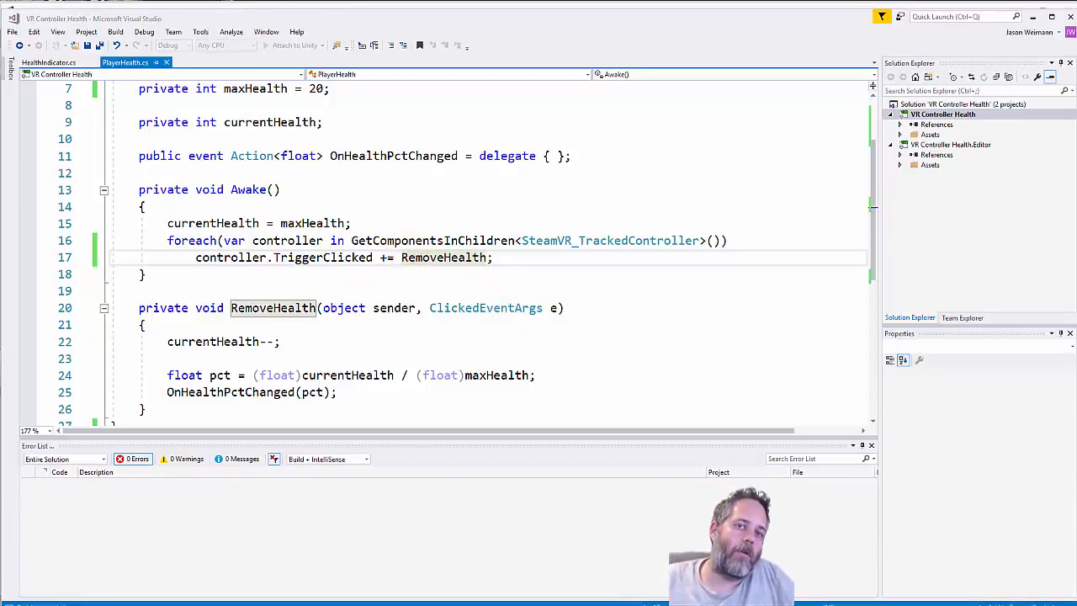
click(522, 40)
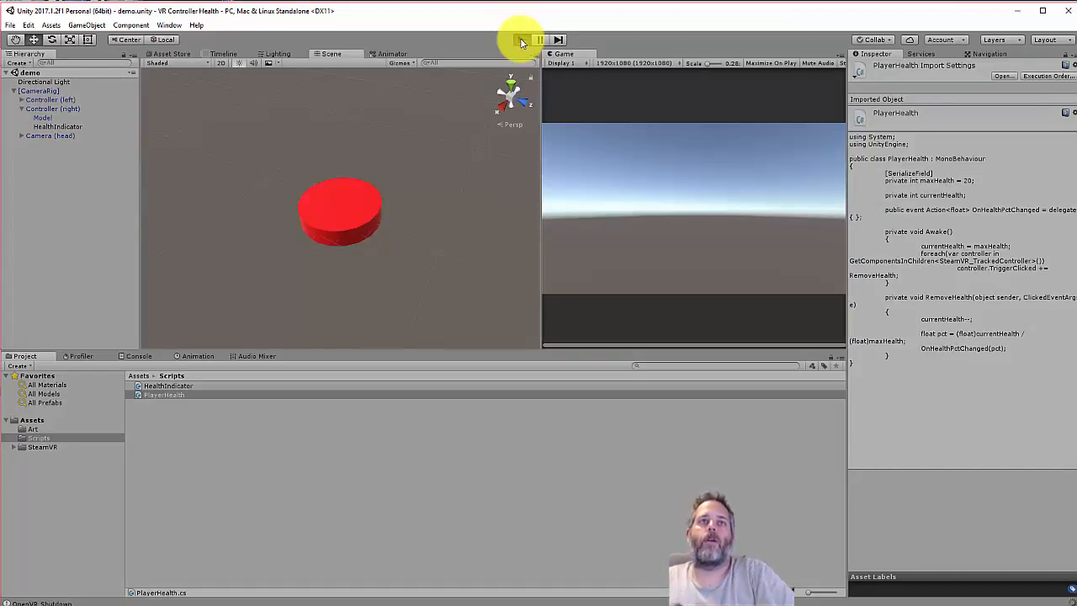
Enter play mode to test the recompiled PlayerHealth script.
click(522, 39)
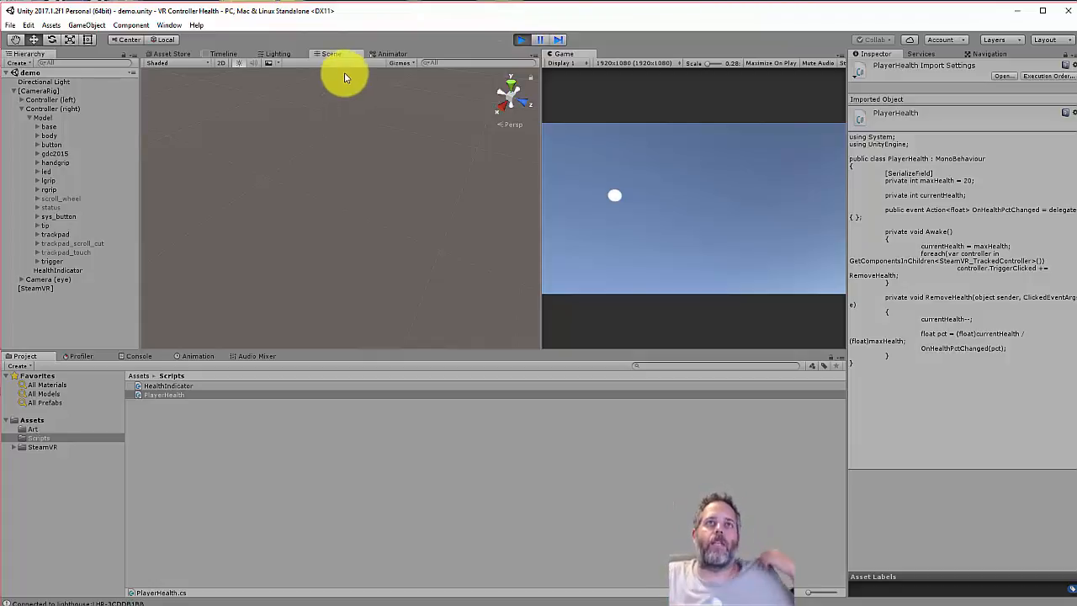
mouse_move(364, 69)
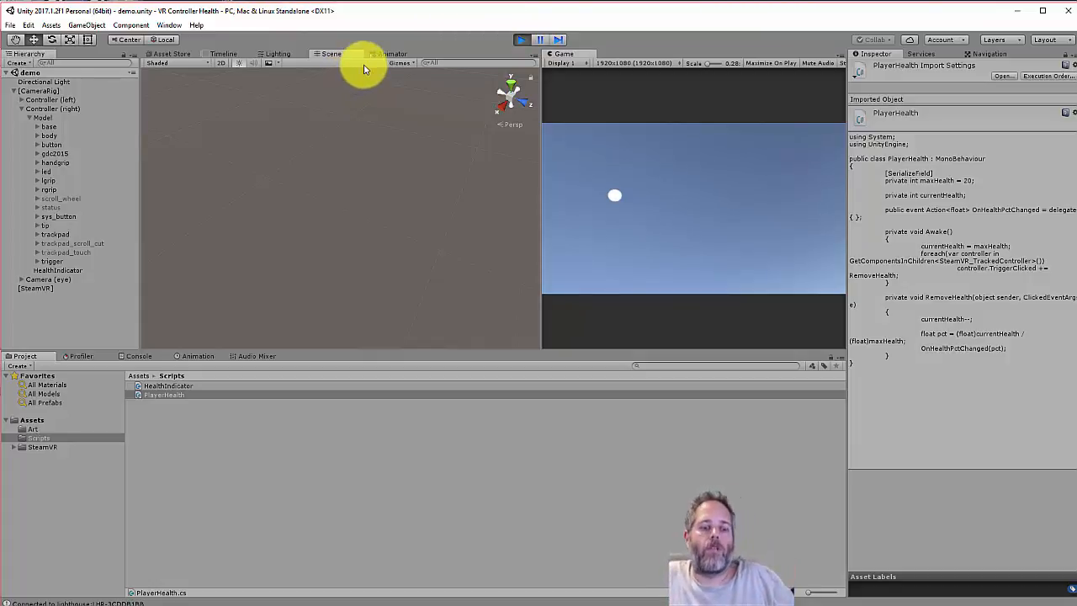